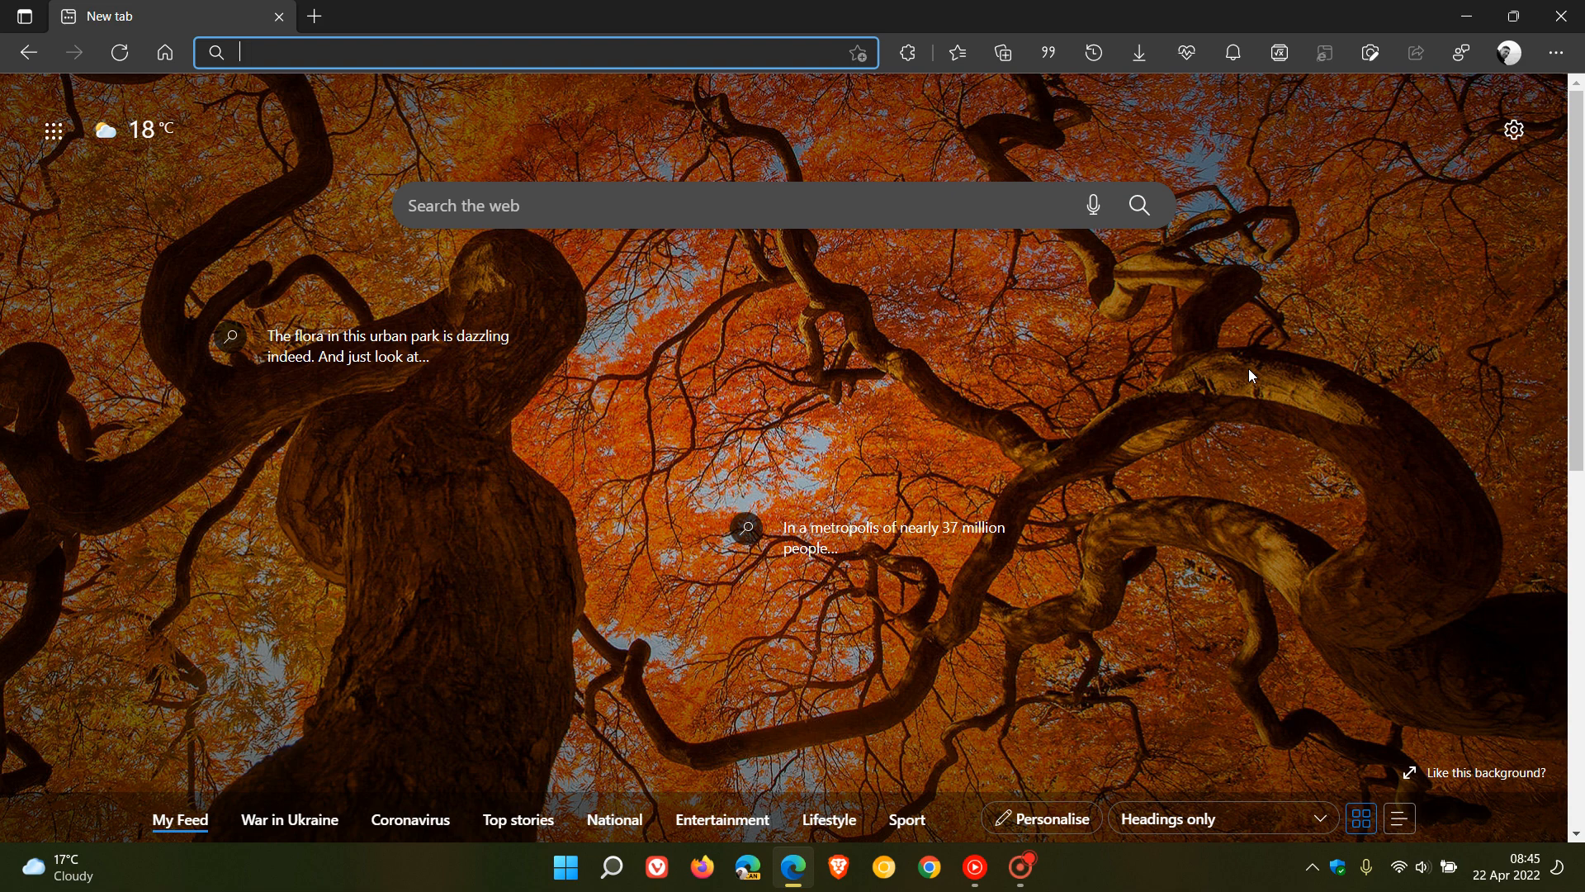
mouse_move(872, 335)
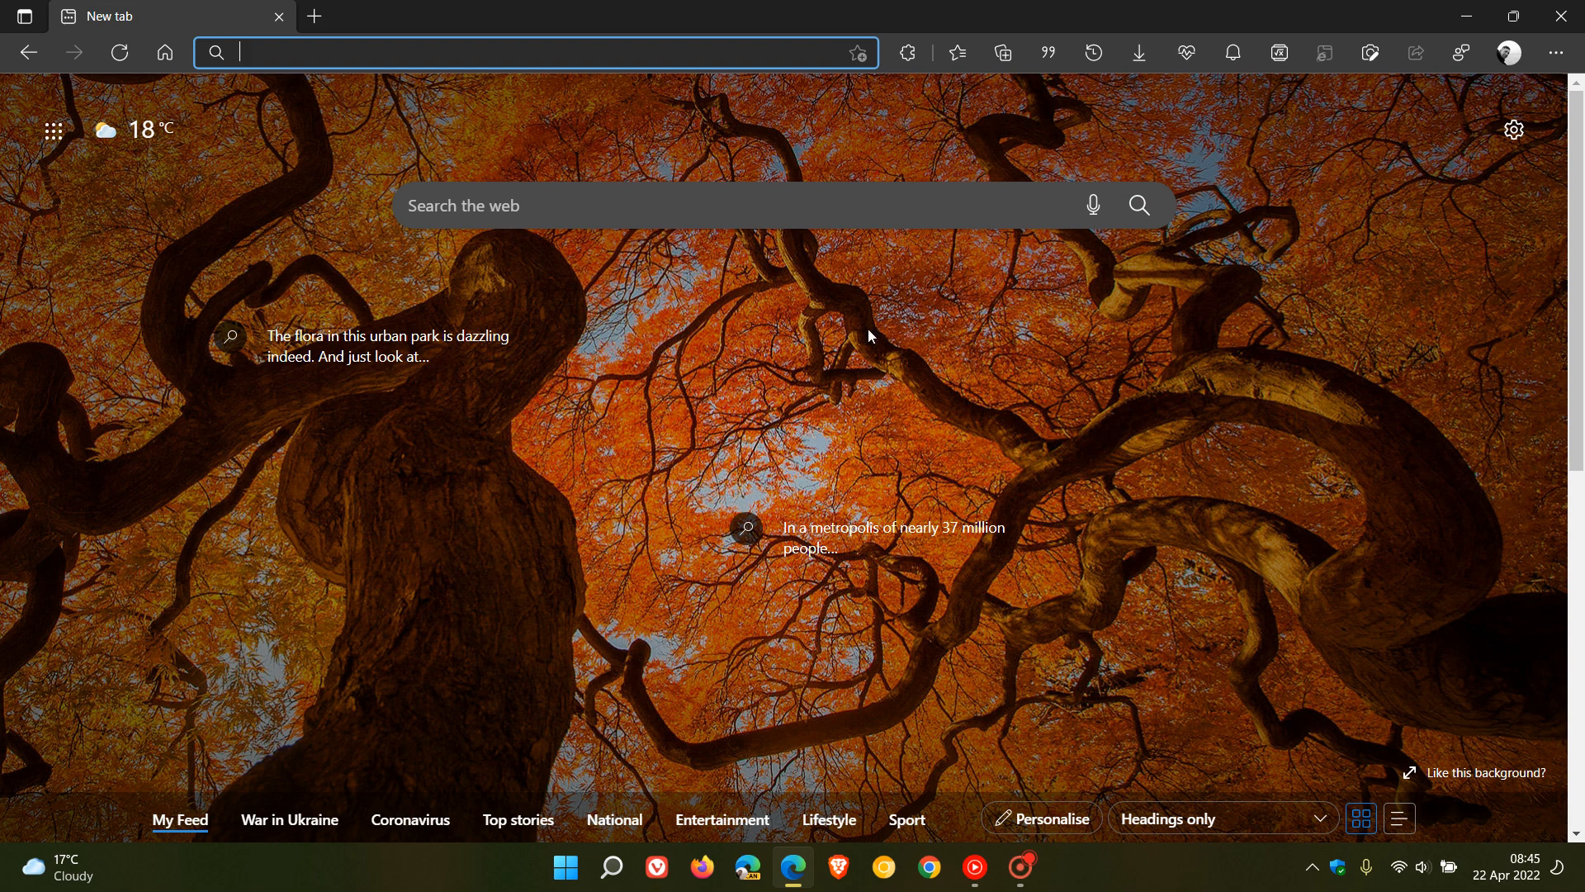
mouse_move(1169, 518)
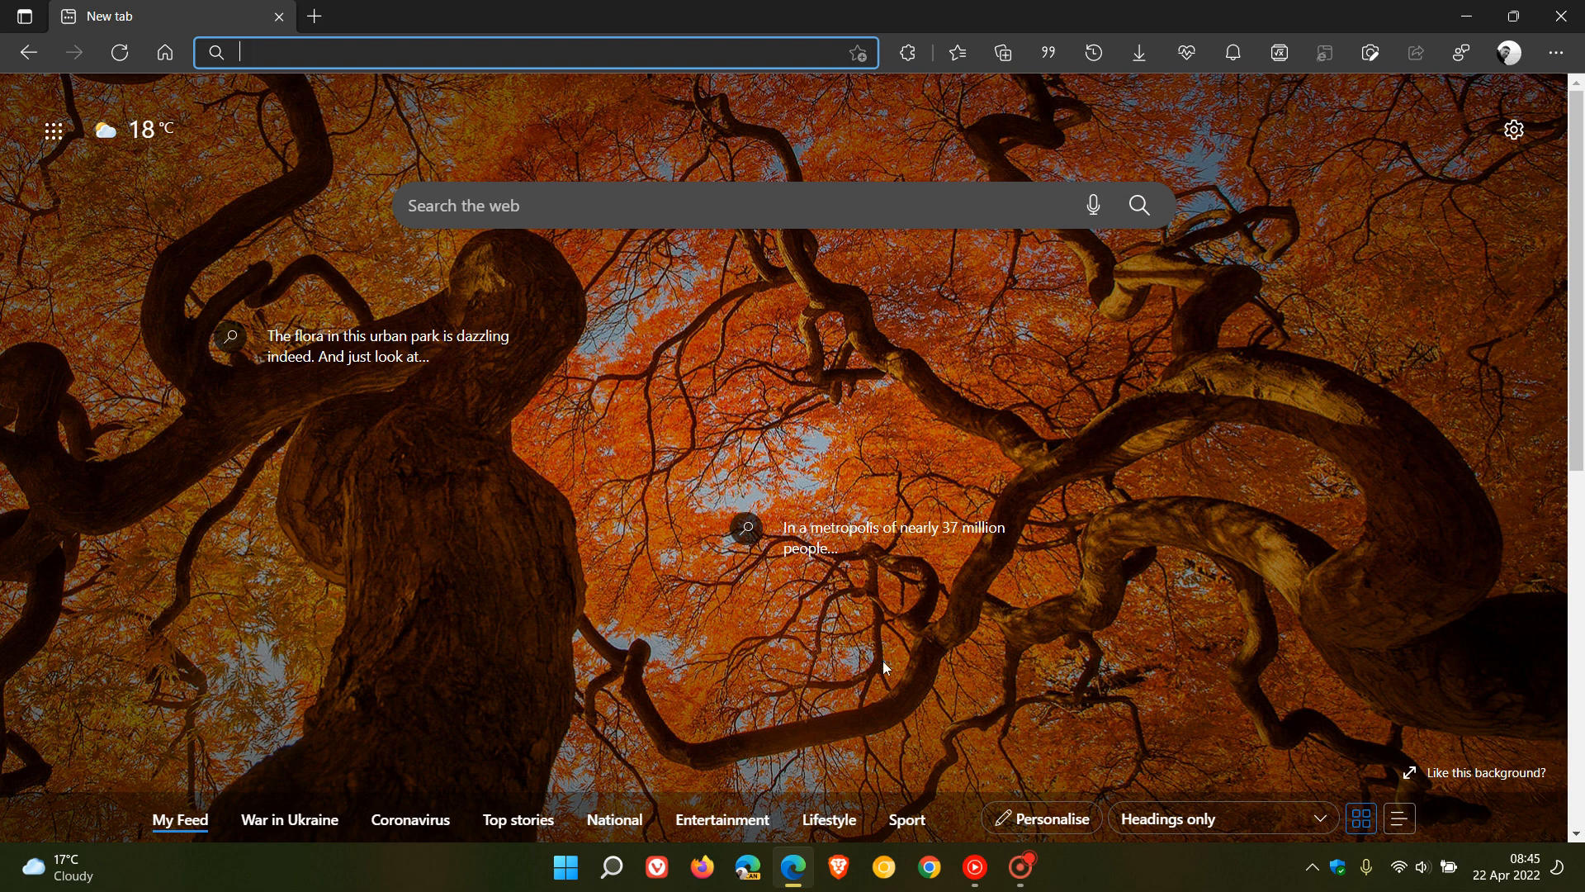
mouse_move(1183, 565)
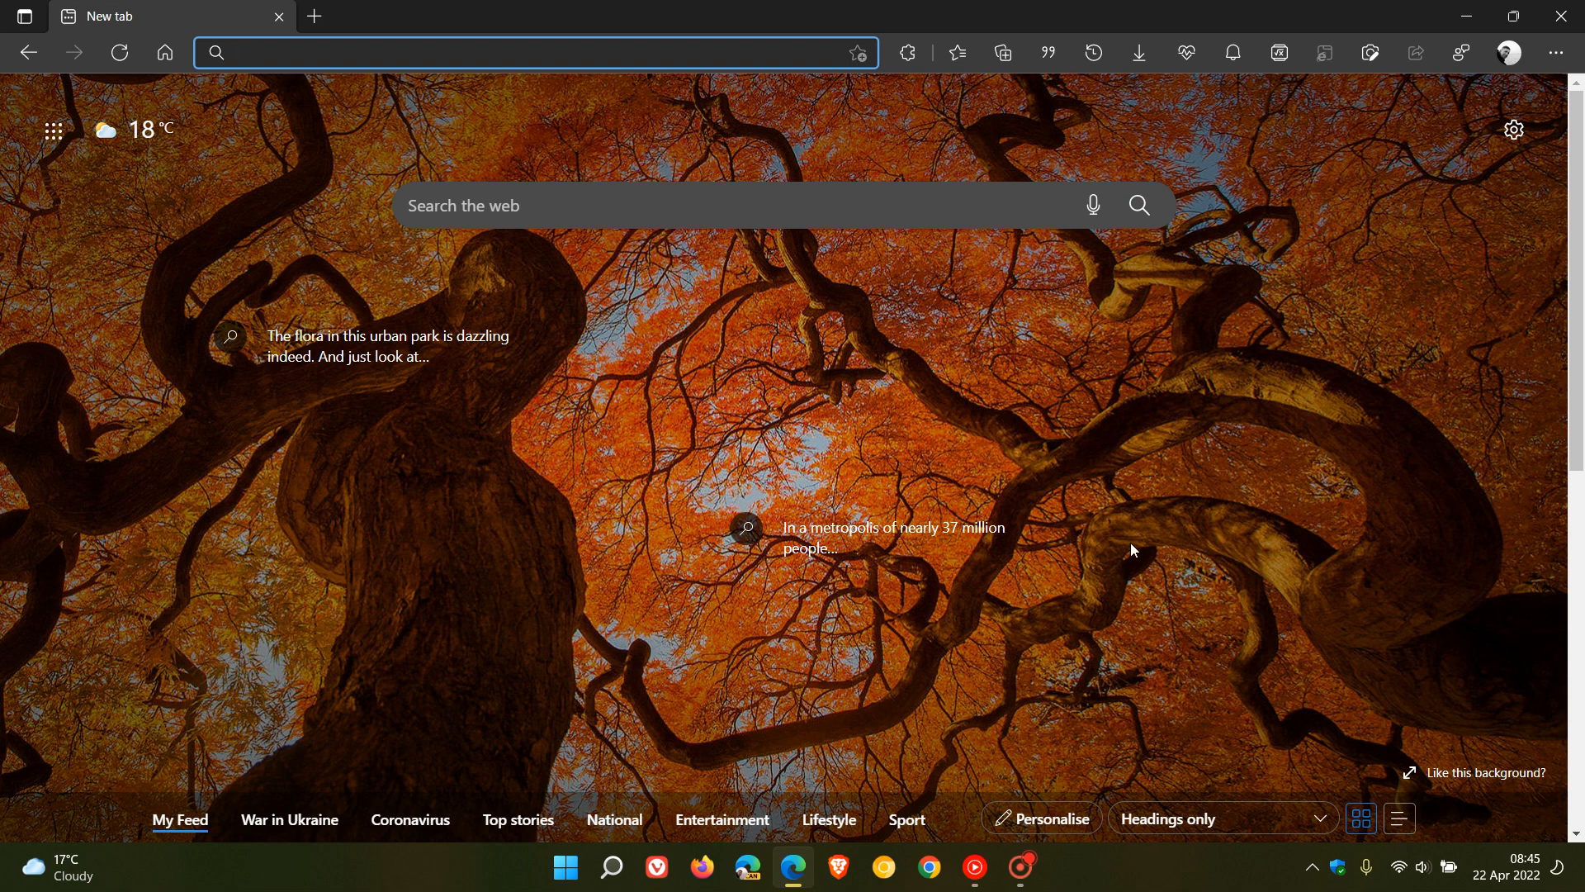
Step: Reach the About page confirming version 100.0.1185.50 is up to date, then show the saved favourites
click(1556, 53)
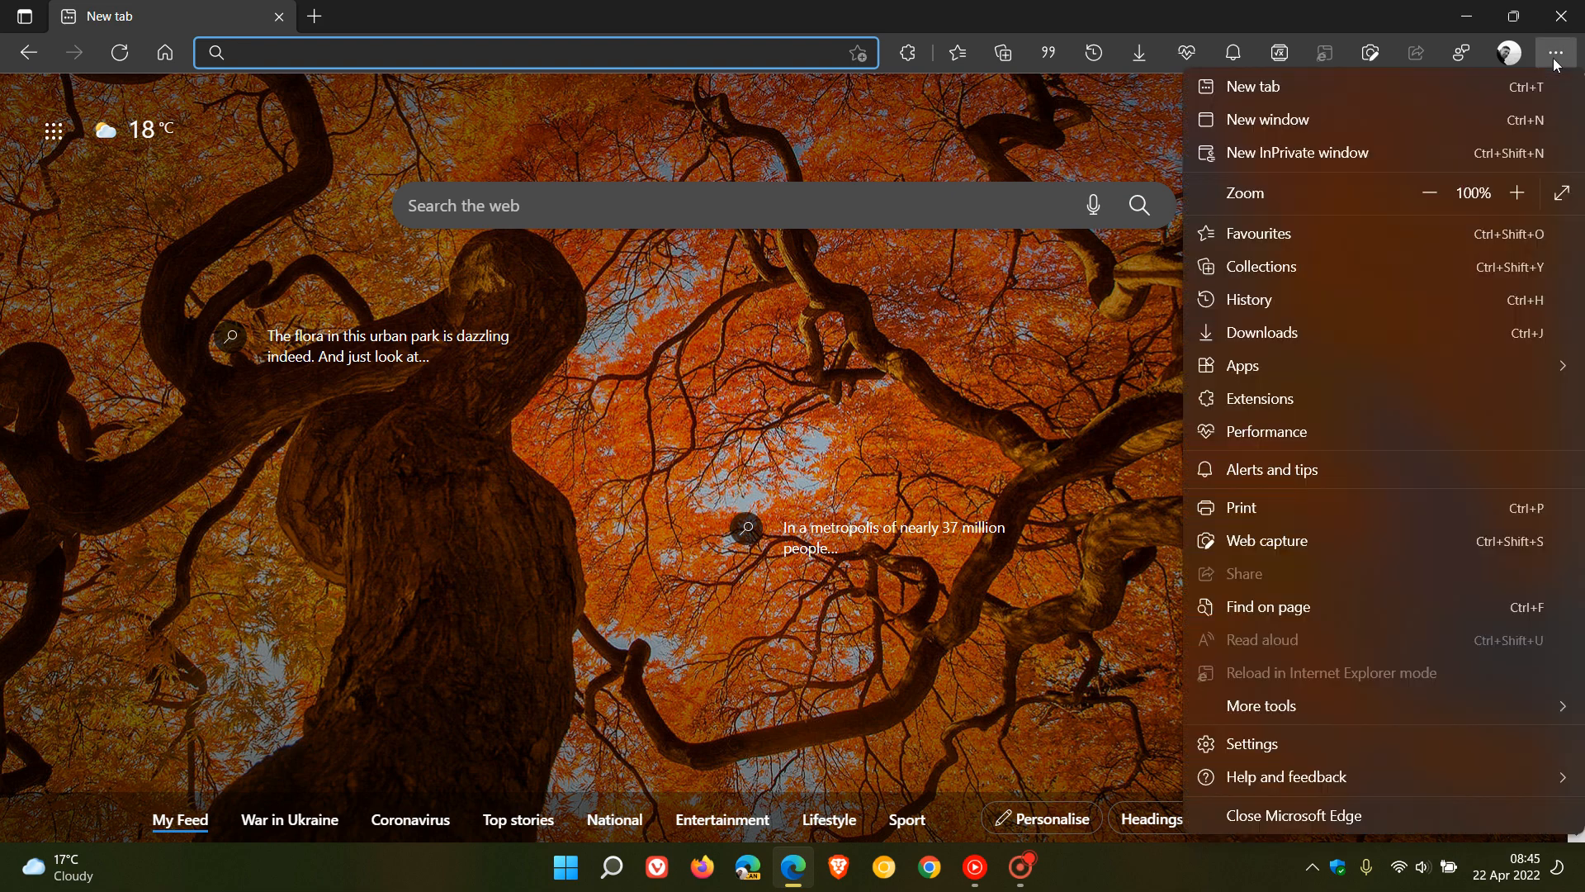
mouse_move(1318, 776)
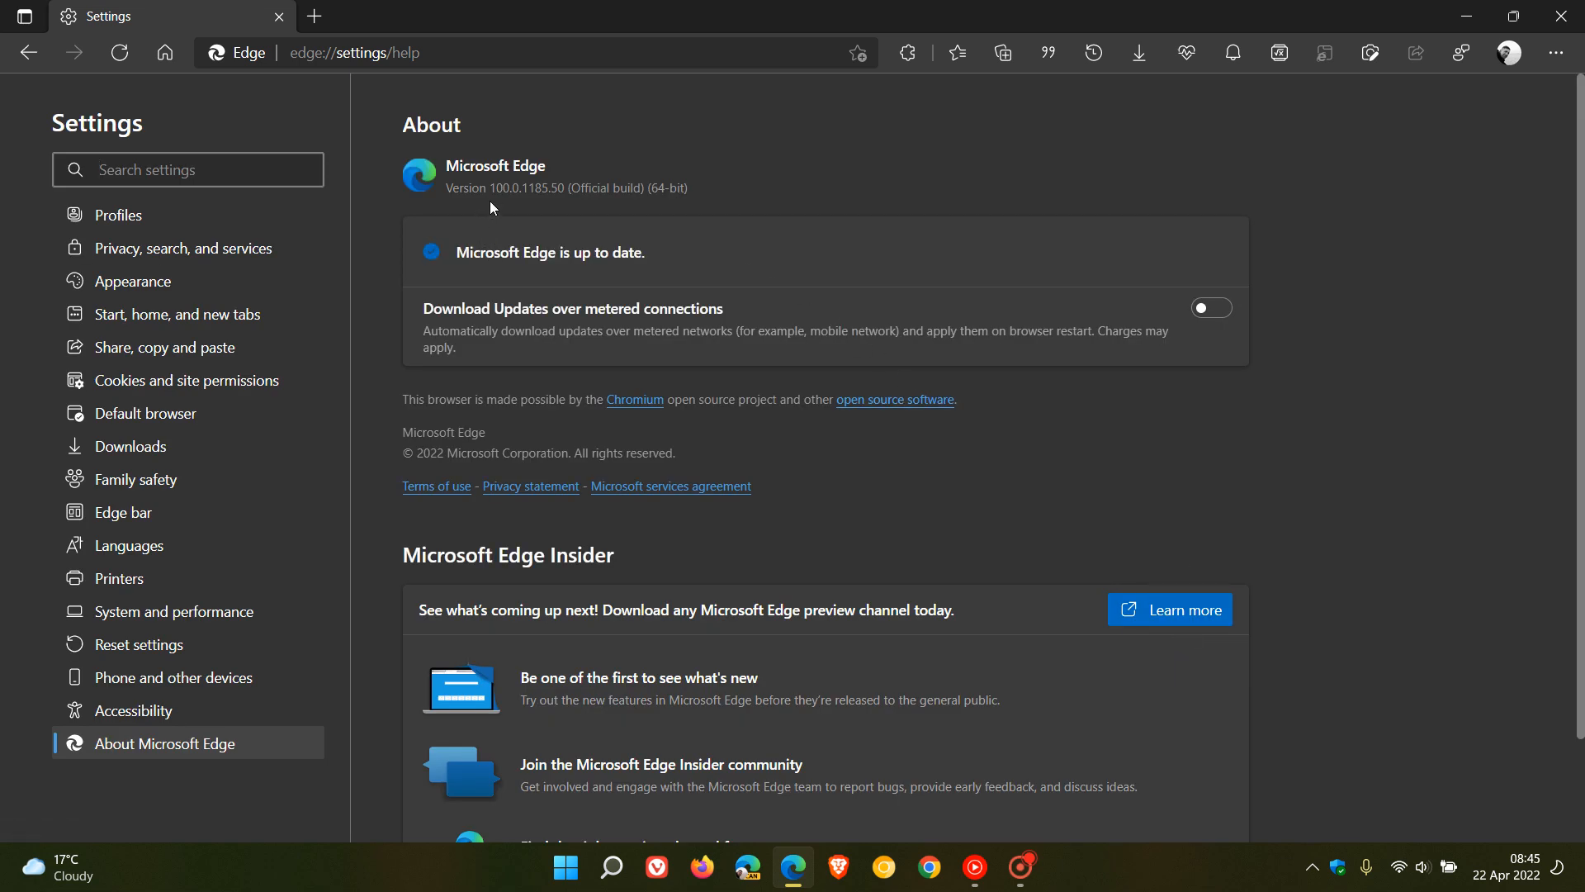
mouse_move(521, 210)
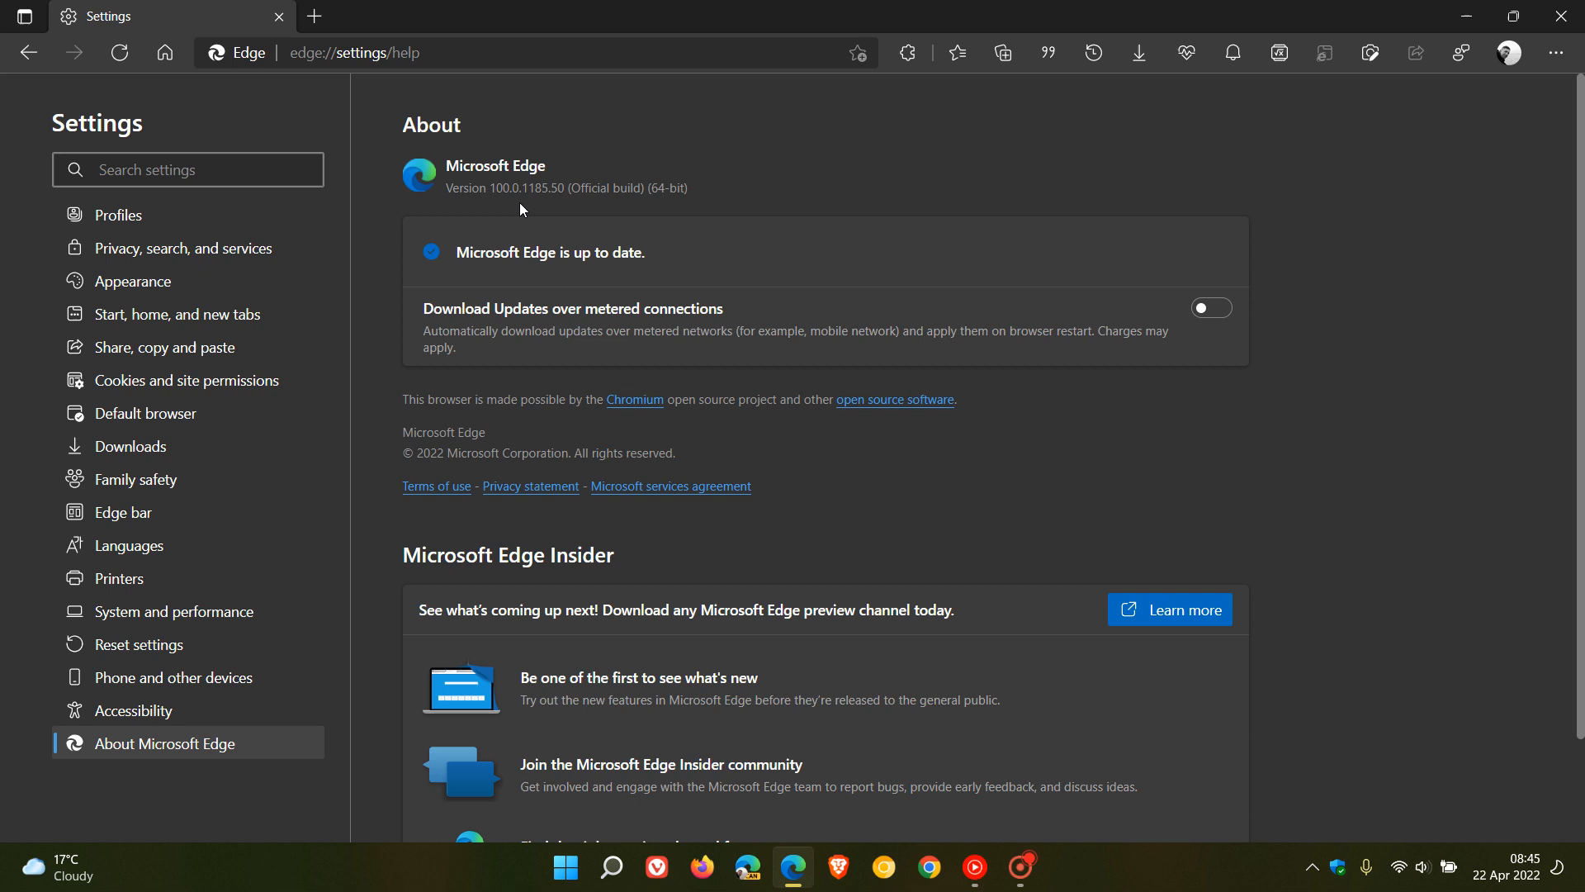
mouse_move(540, 208)
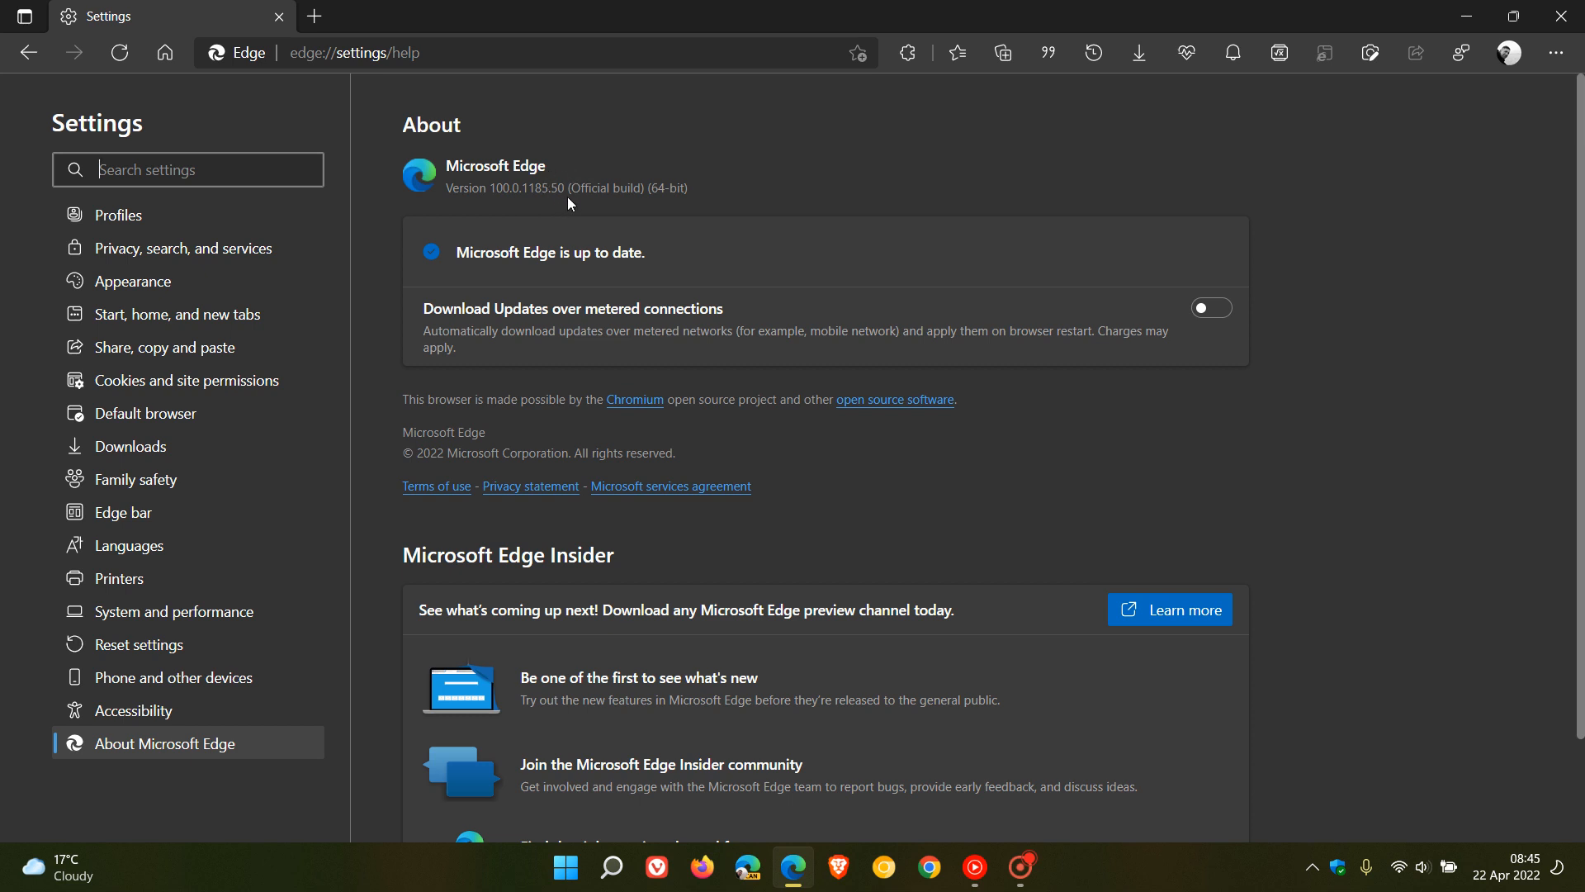
mouse_move(857, 168)
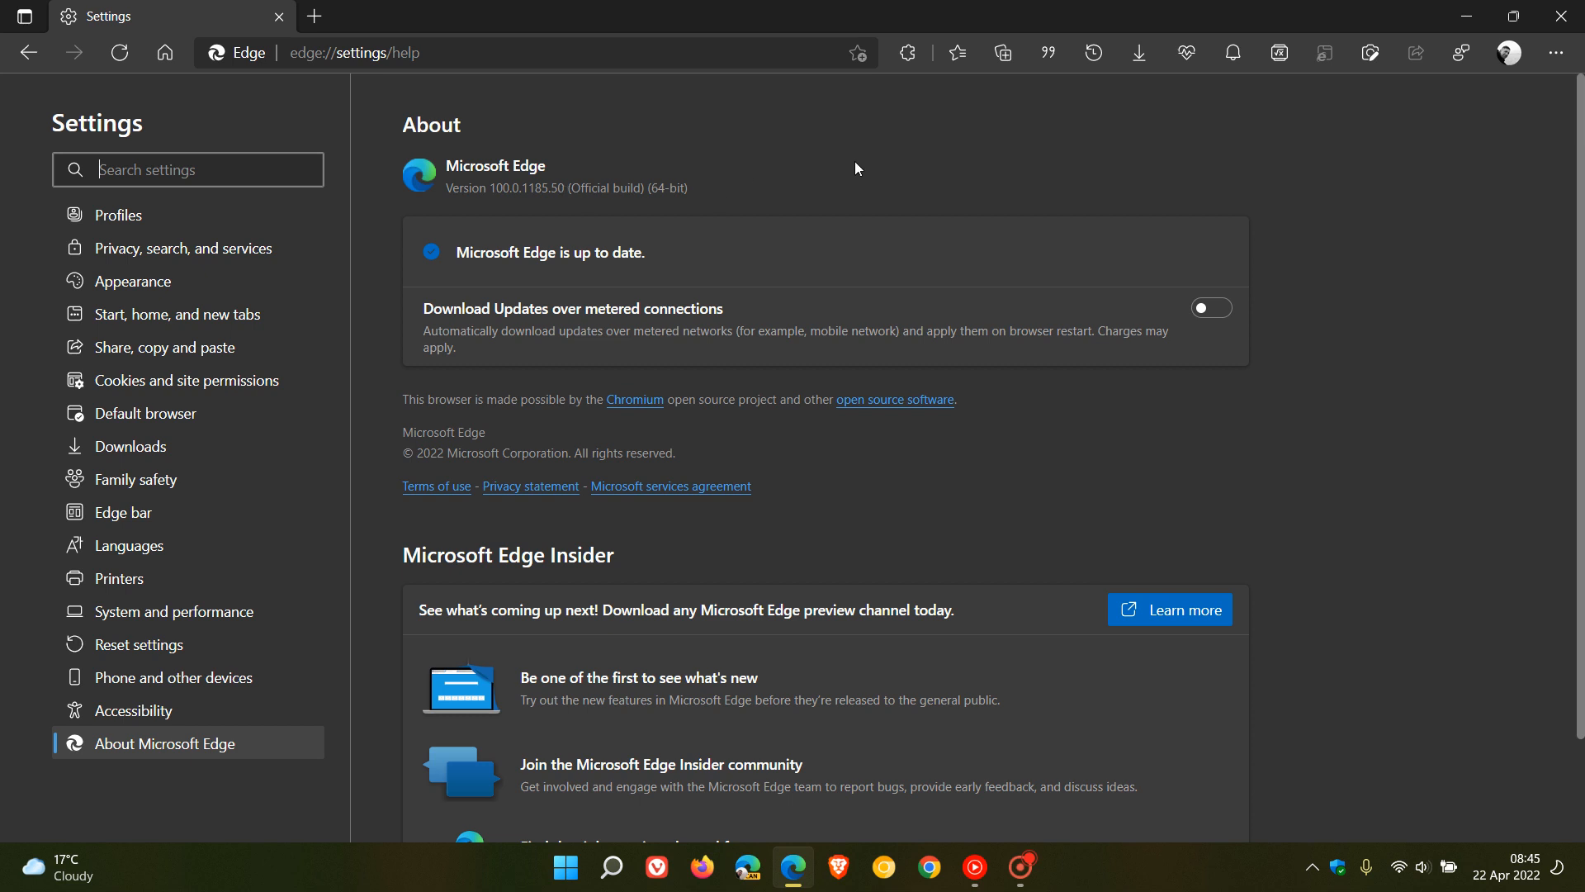
mouse_move(506, 214)
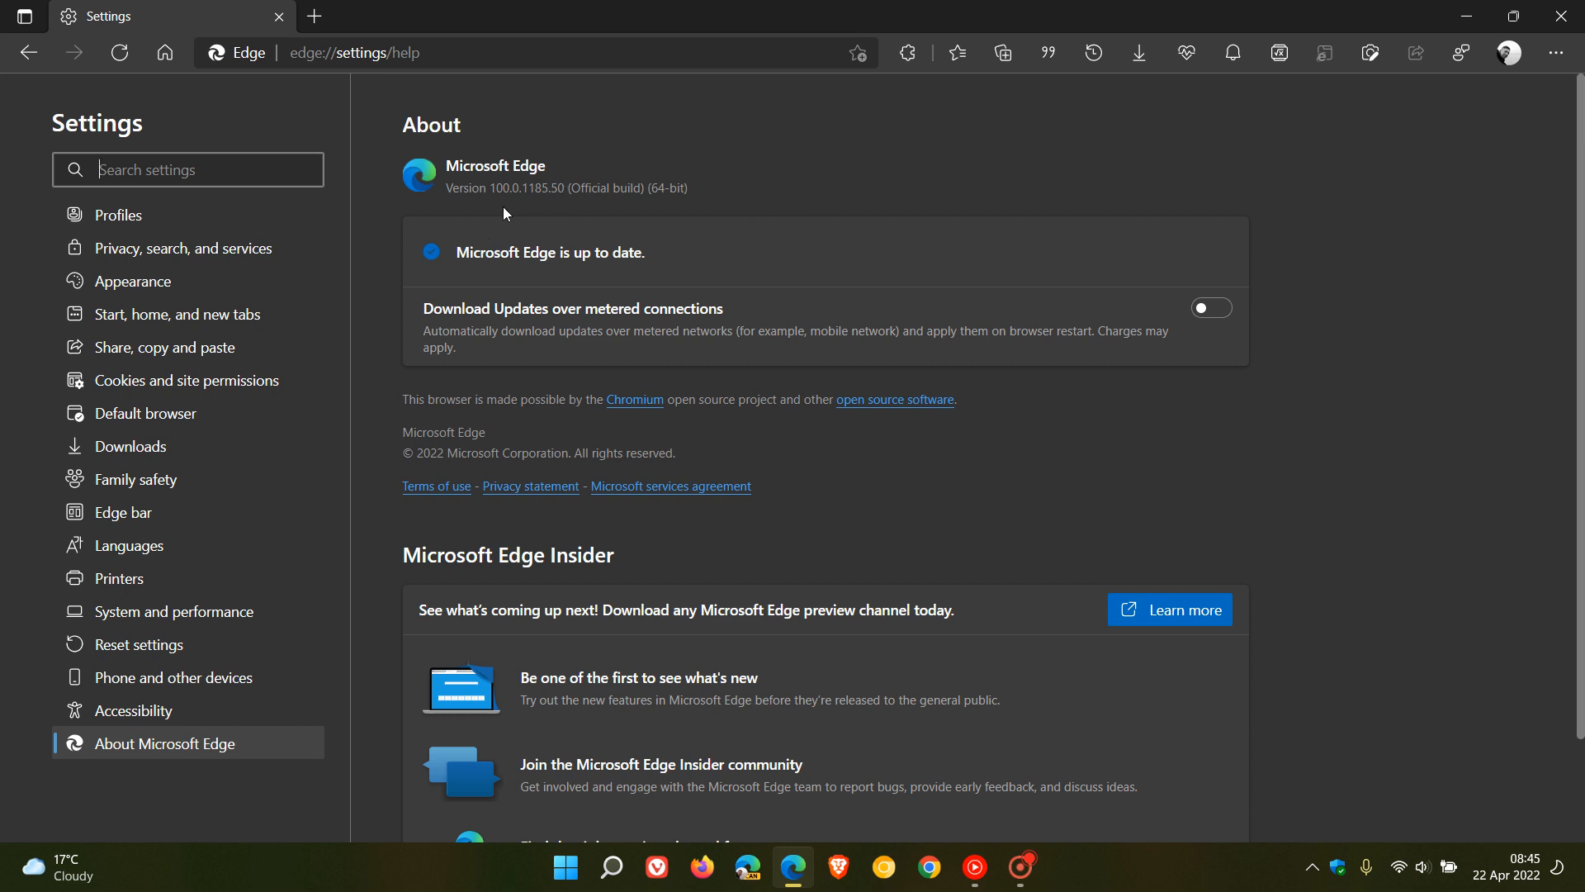
mouse_move(571, 223)
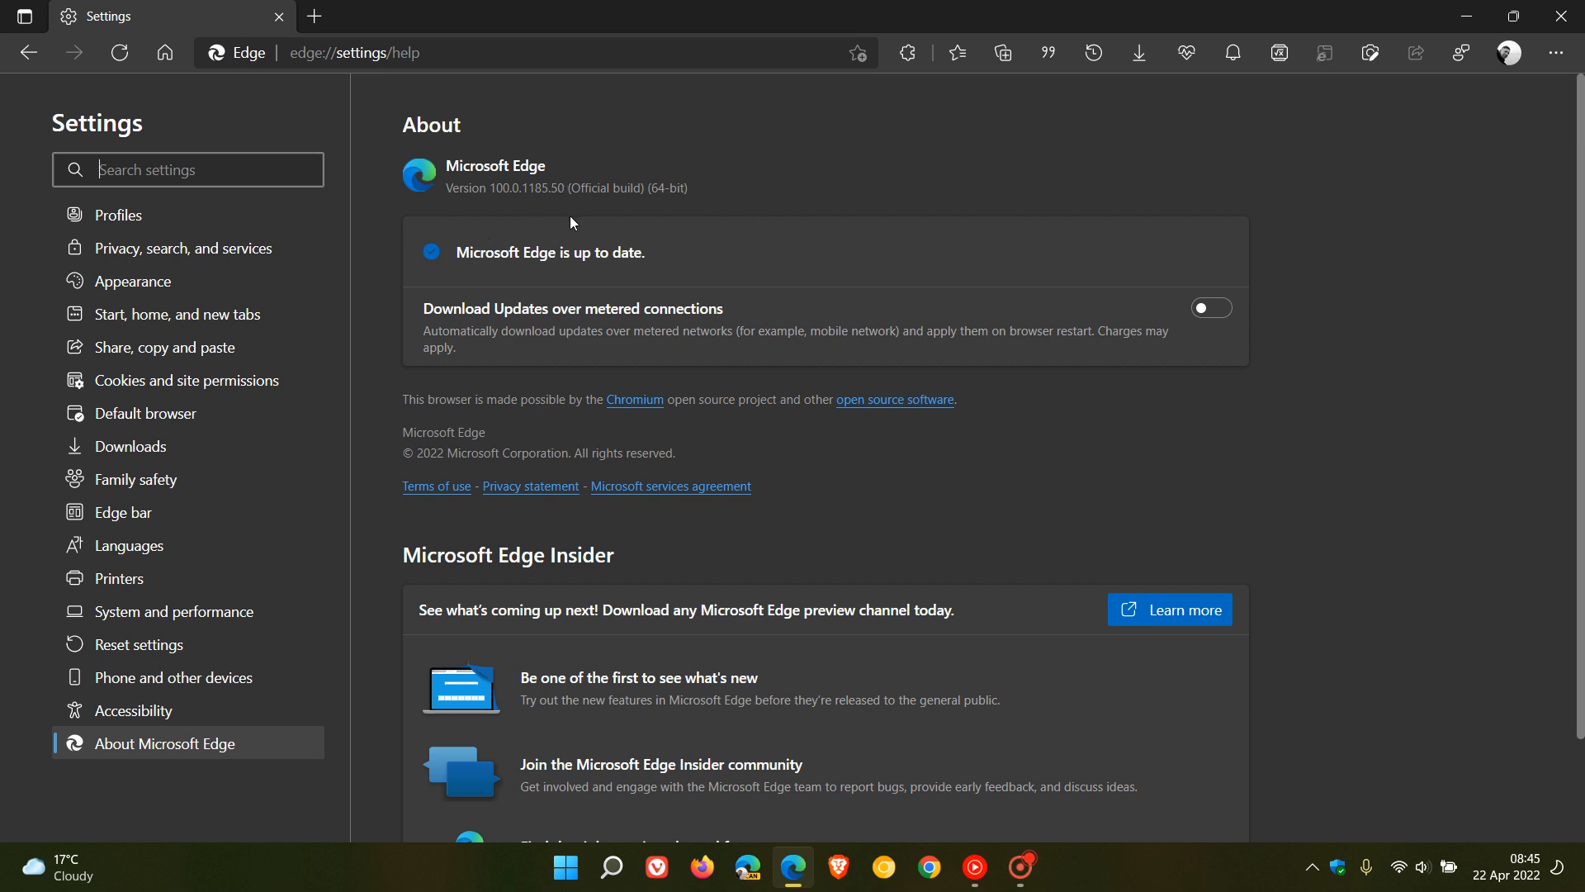
click(957, 53)
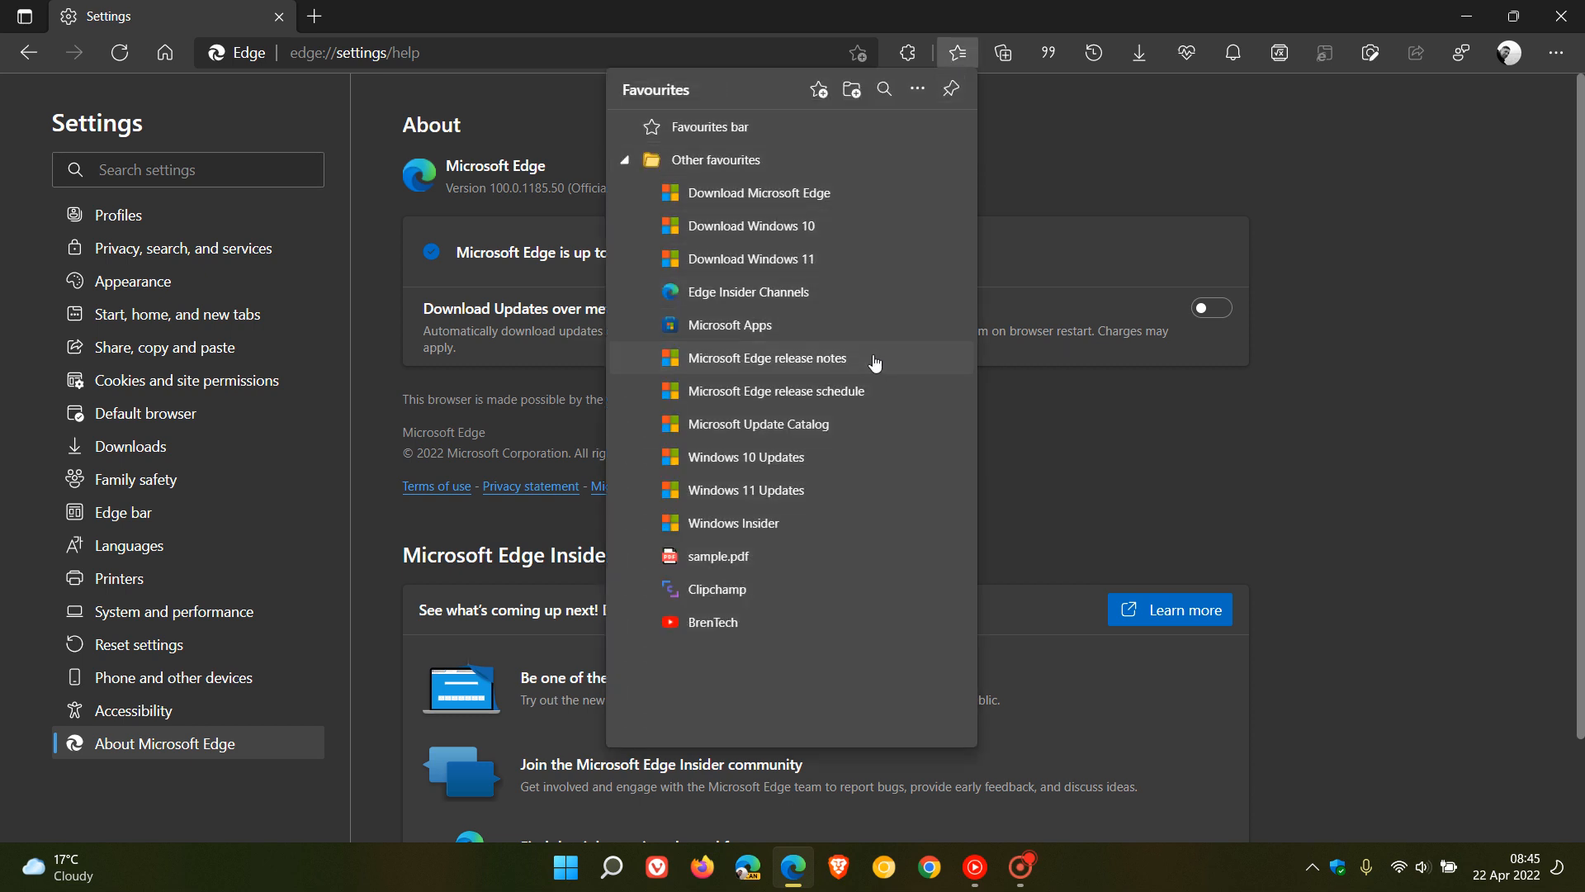
click(766, 358)
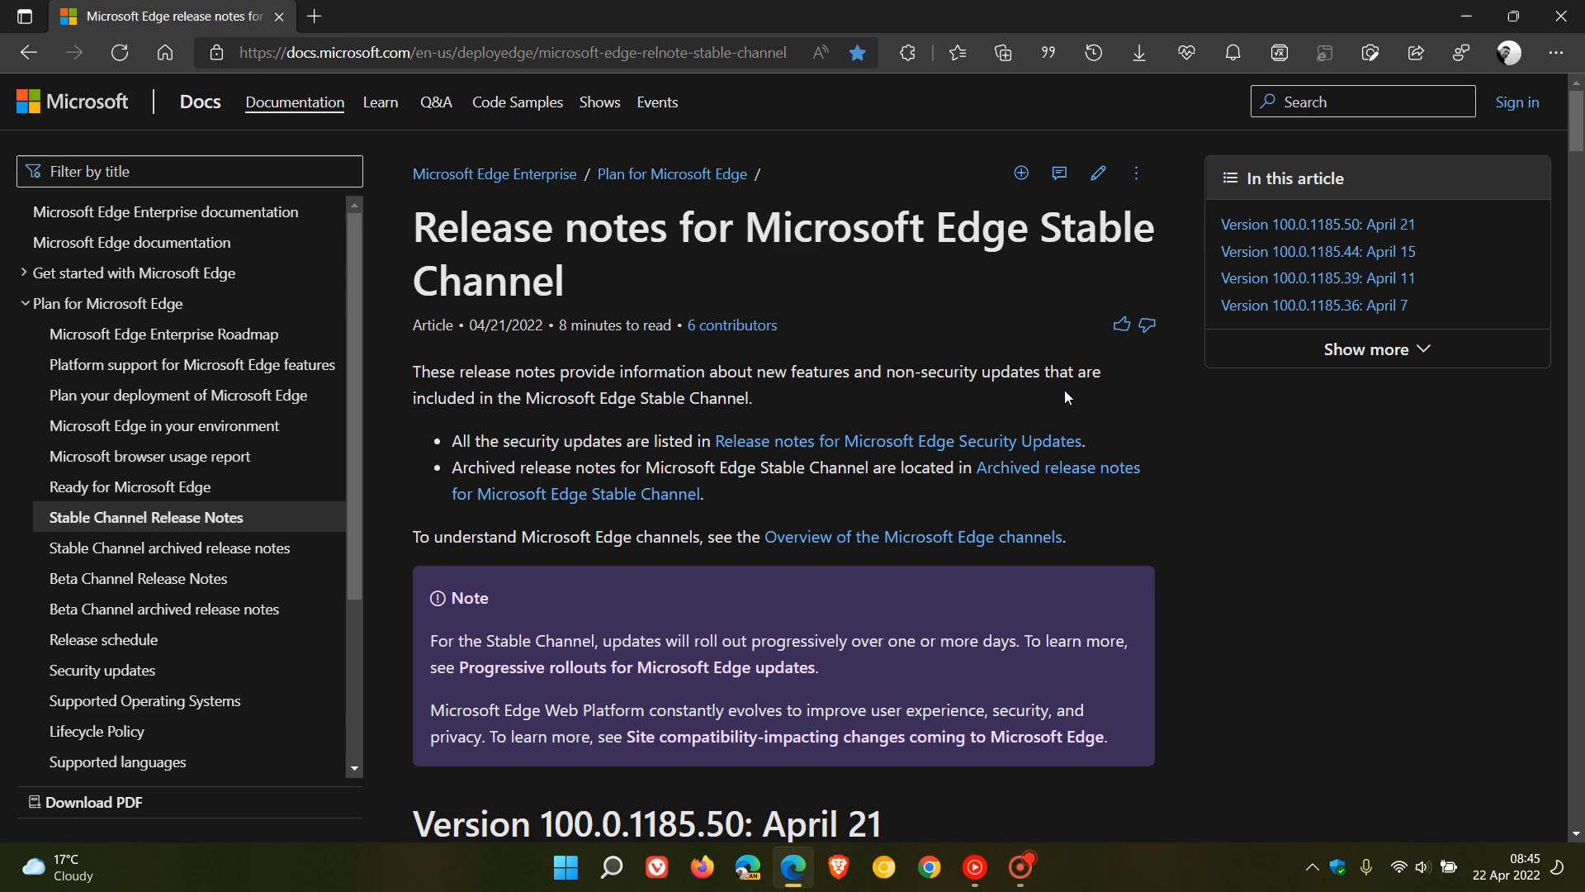
scroll(down, 3)
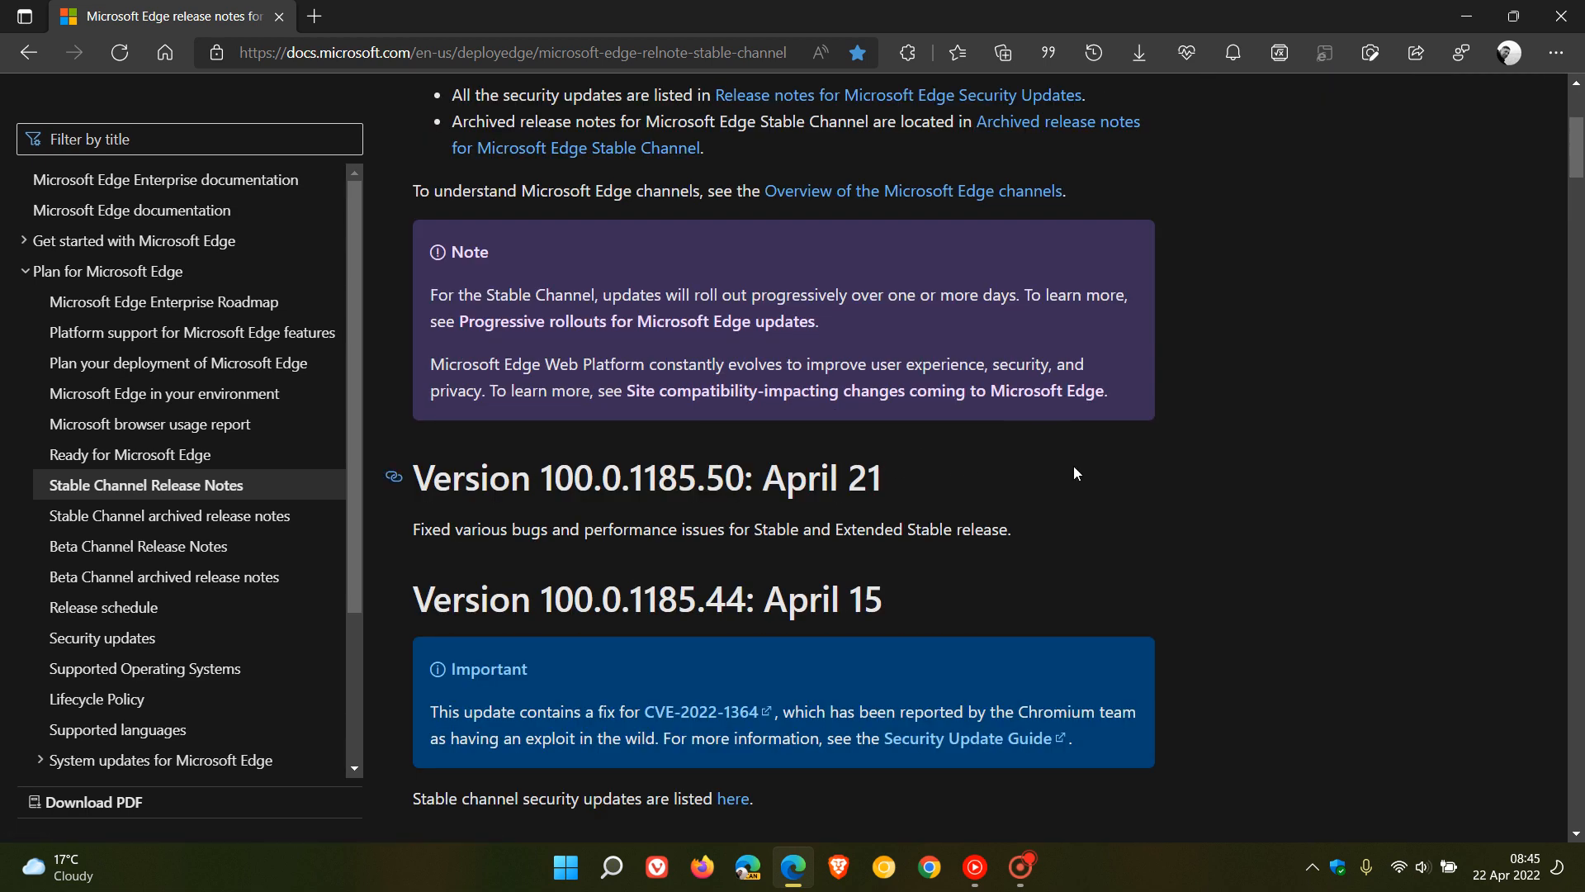
scroll(down, 3)
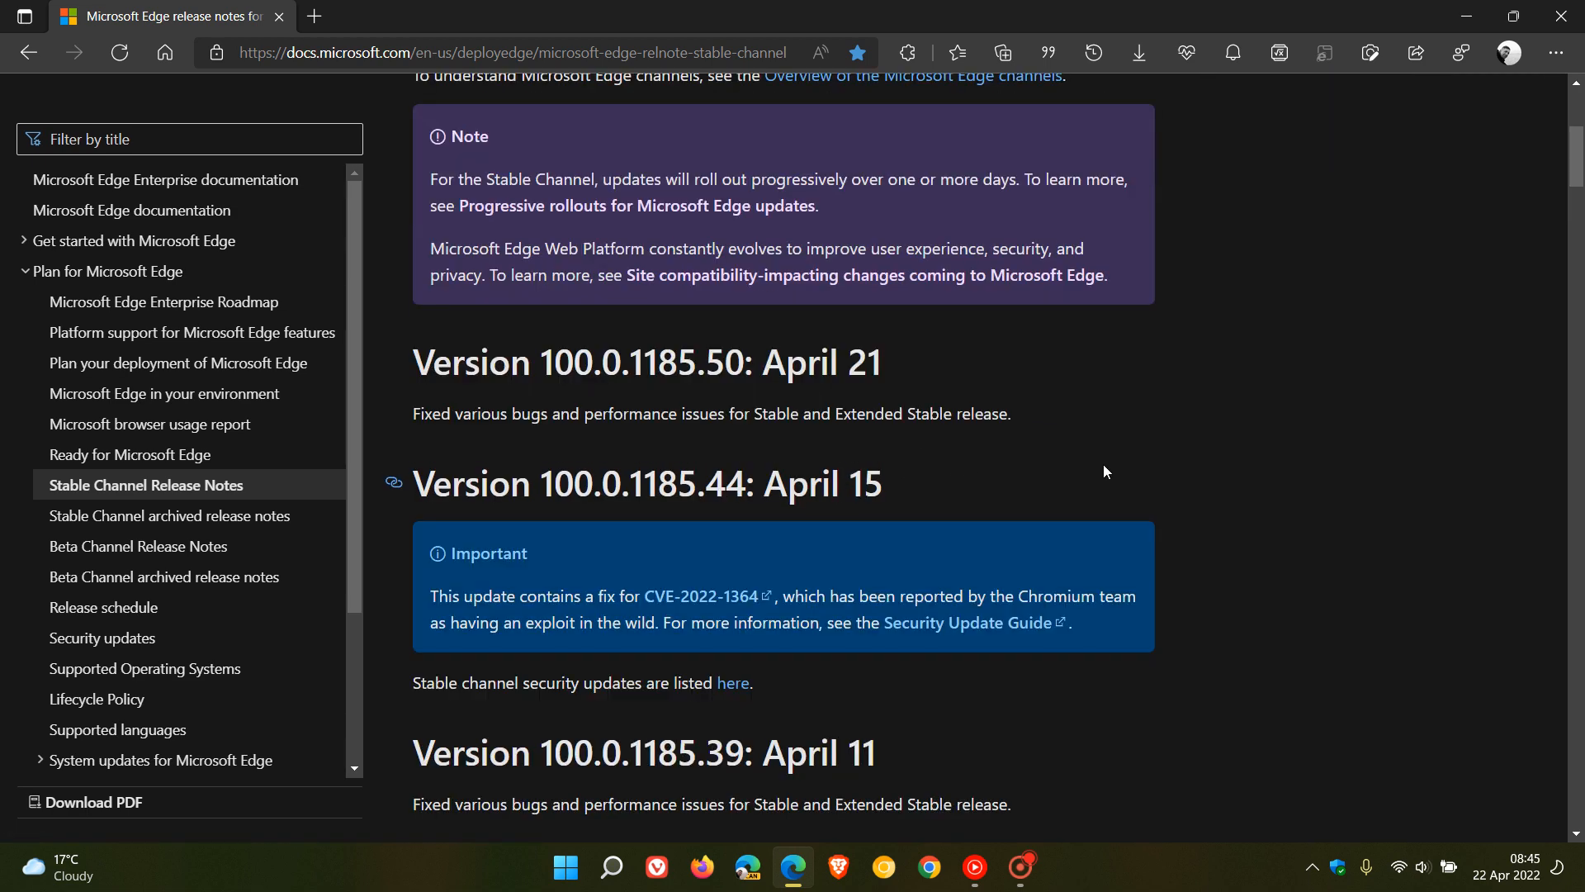
mouse_move(557, 432)
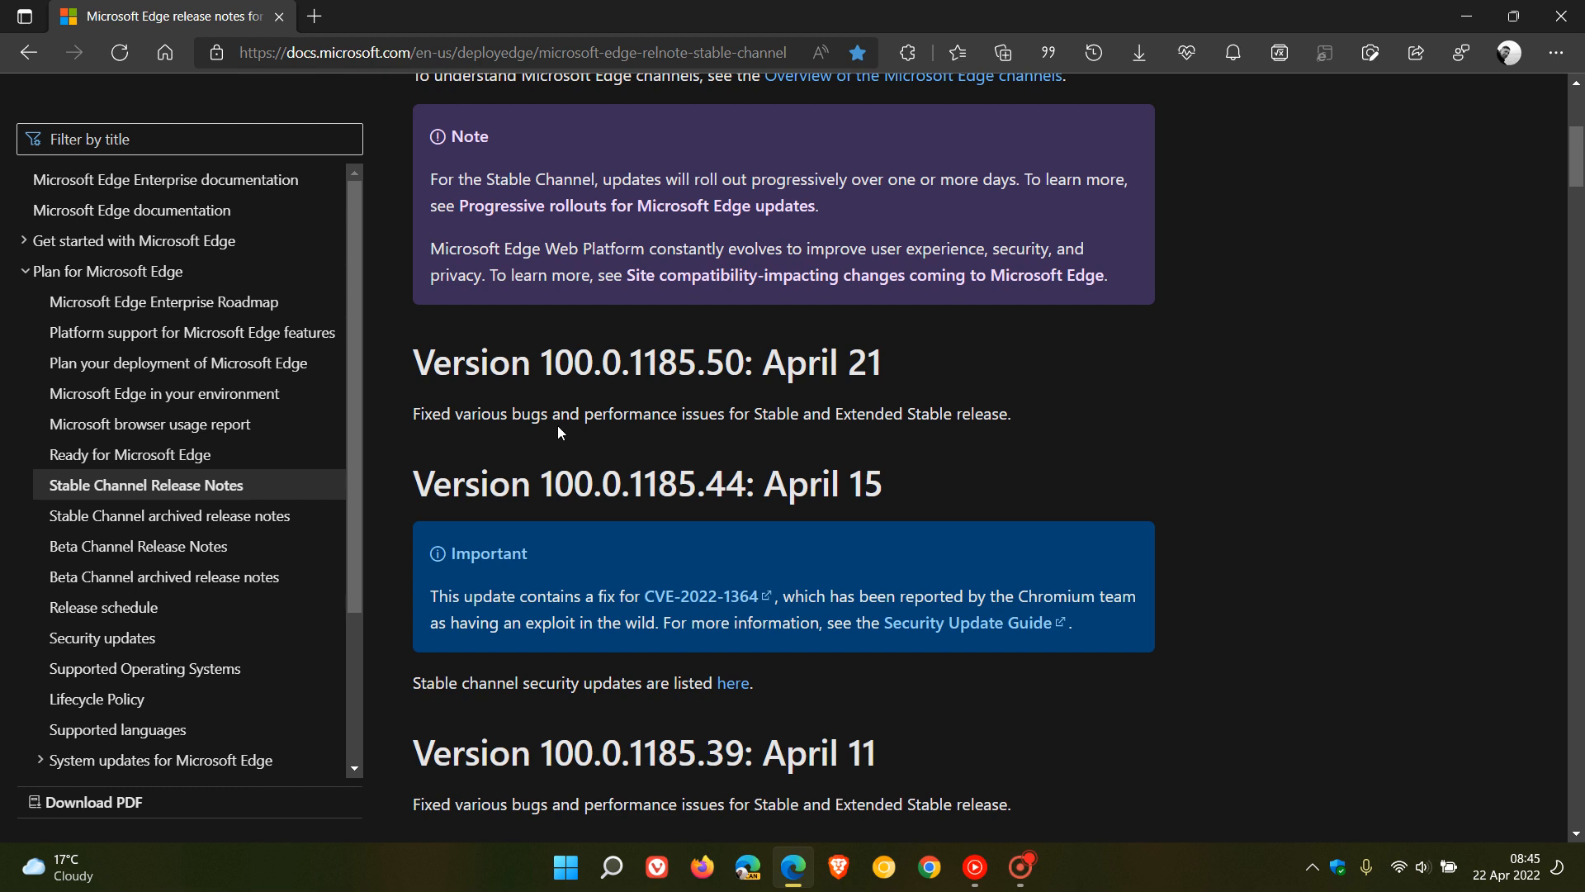
mouse_move(718, 439)
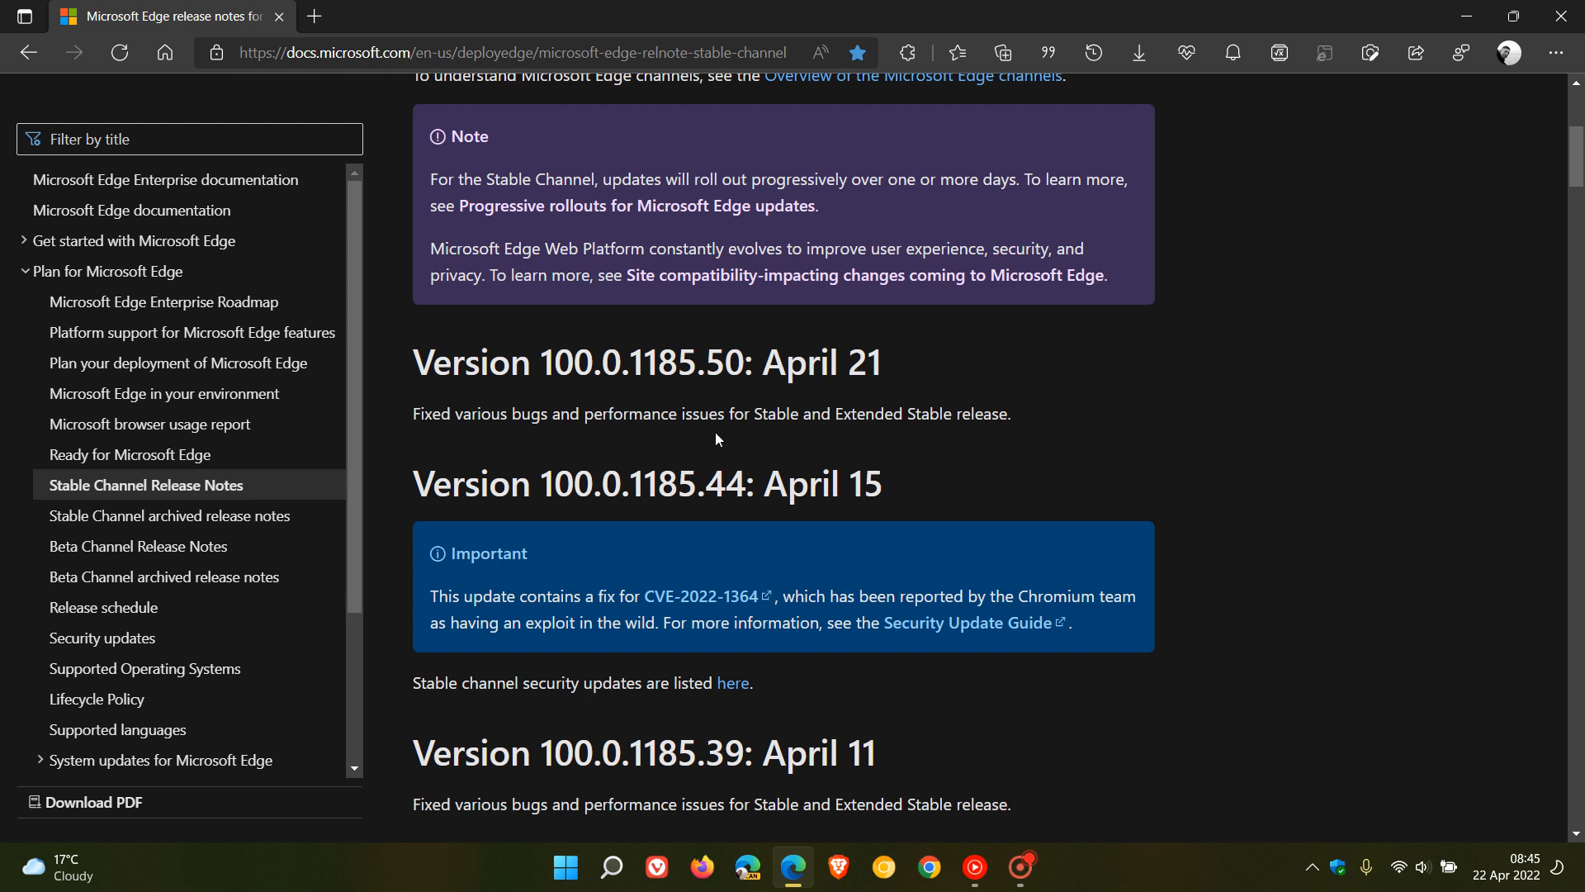
mouse_move(973, 451)
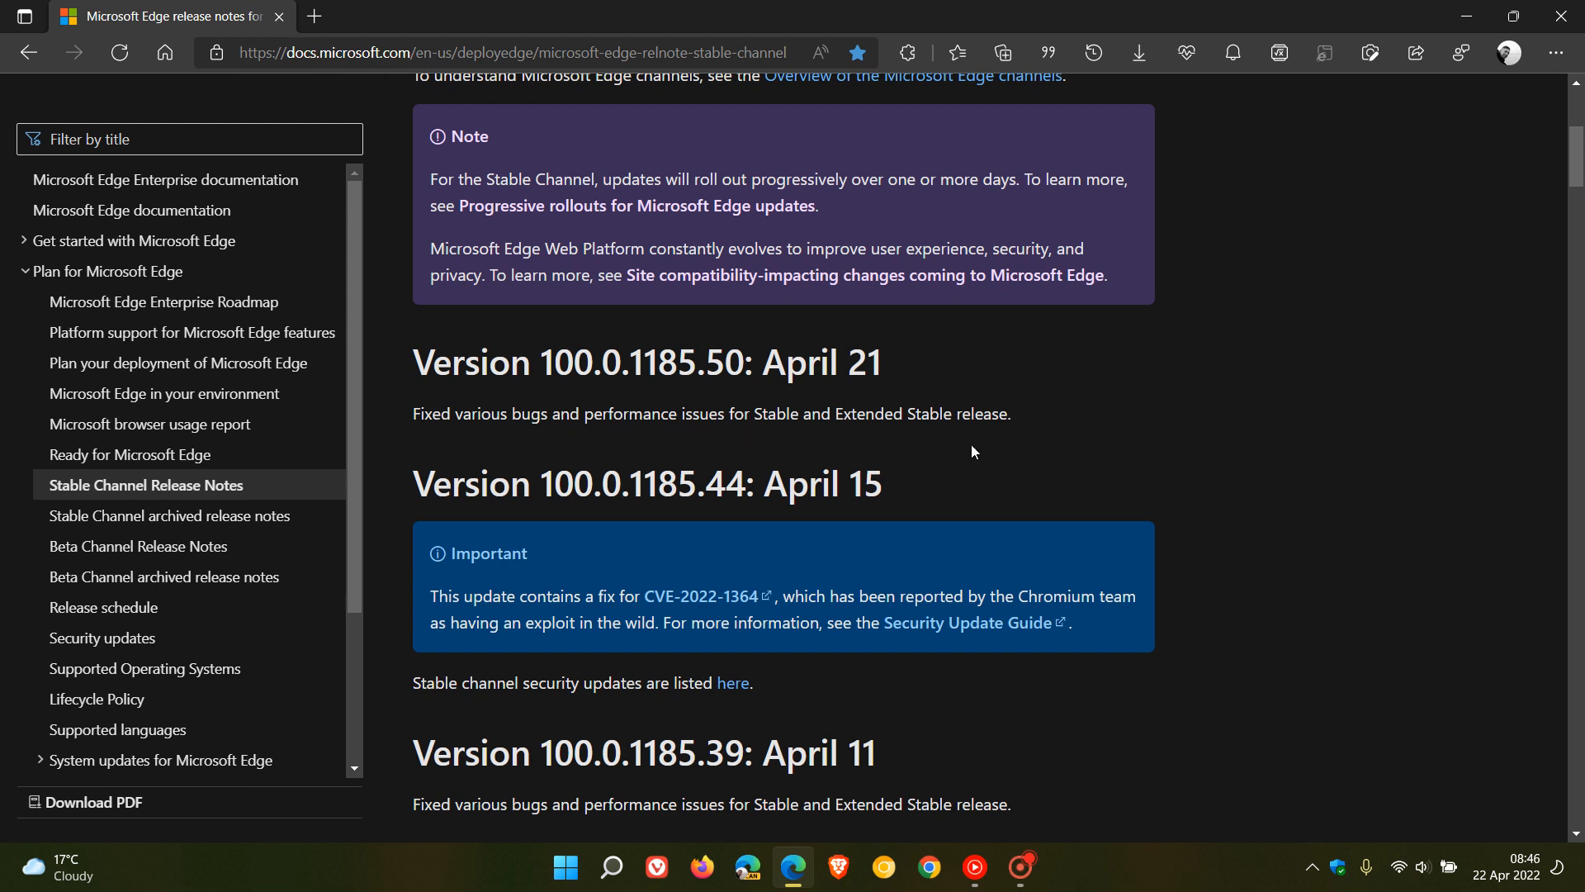
mouse_move(755, 431)
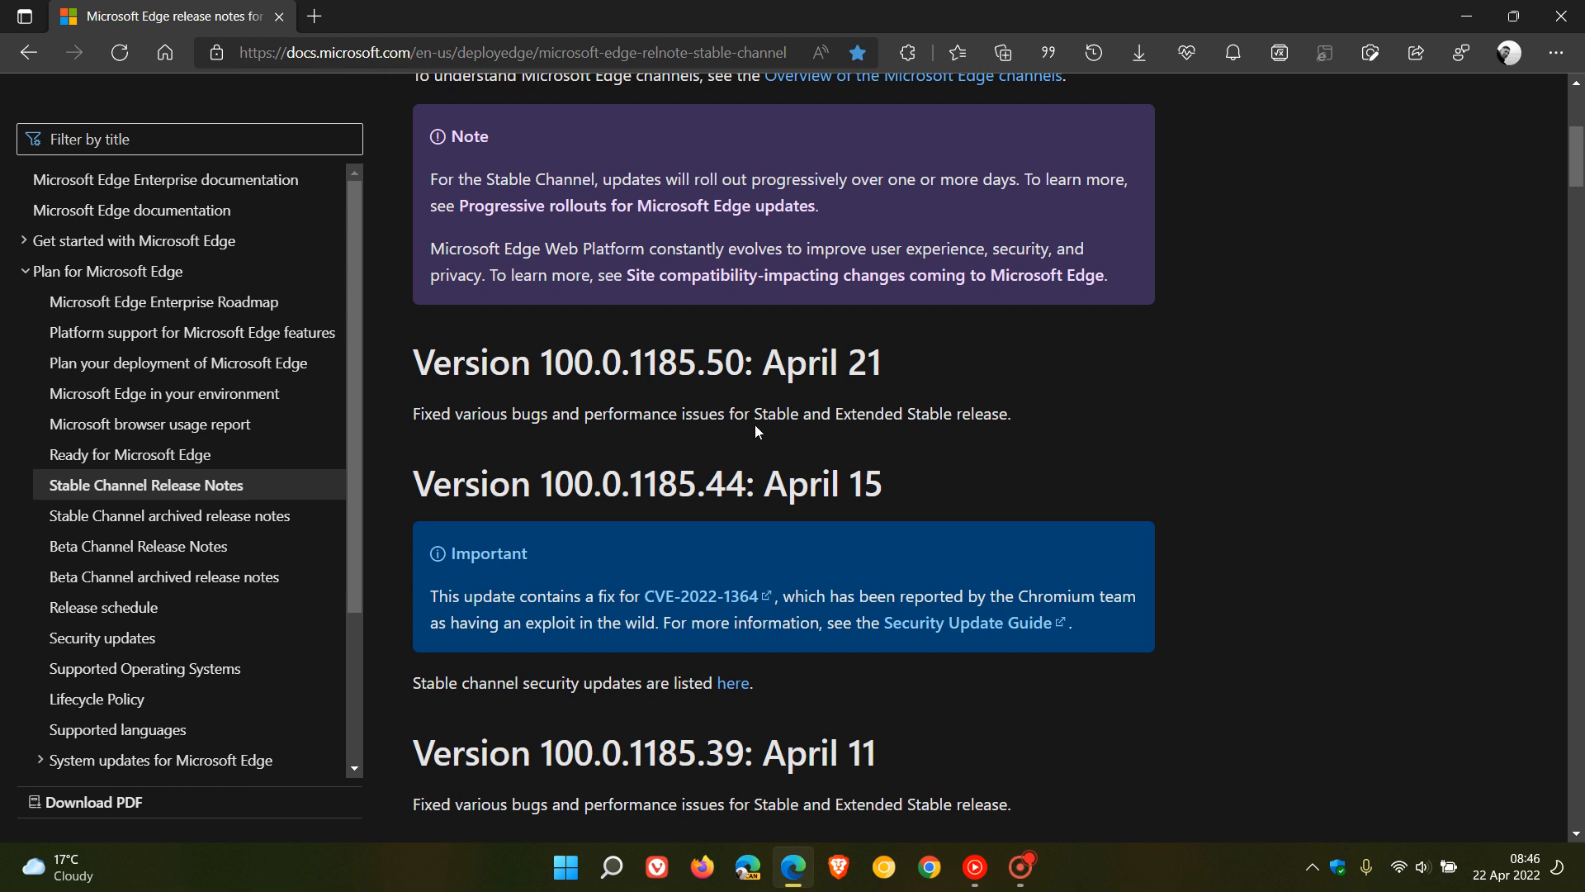
mouse_move(781, 407)
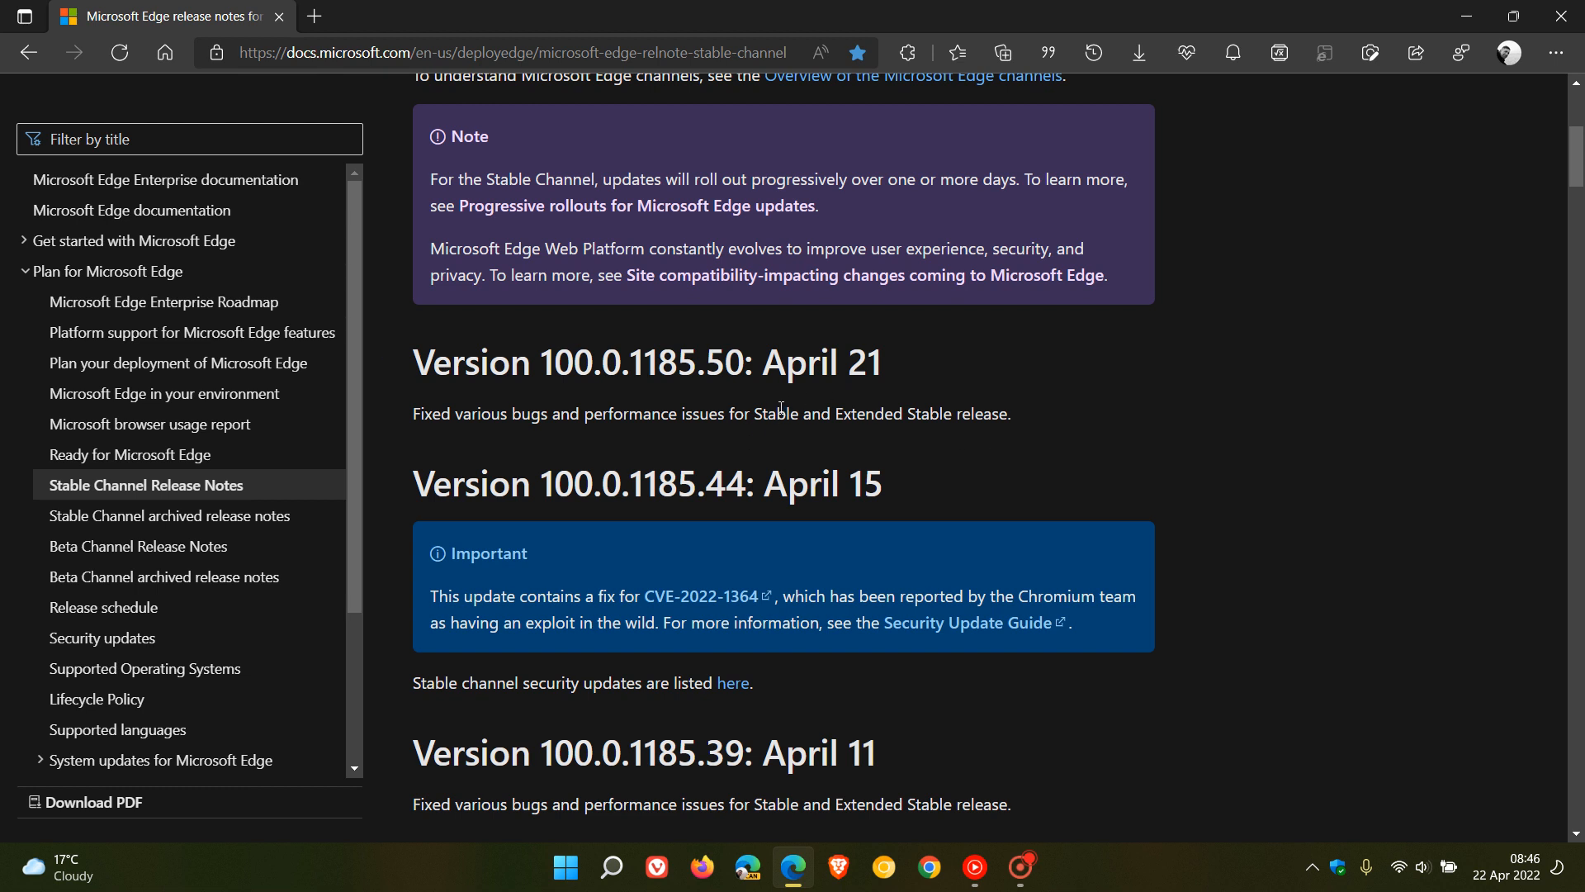
mouse_move(723, 433)
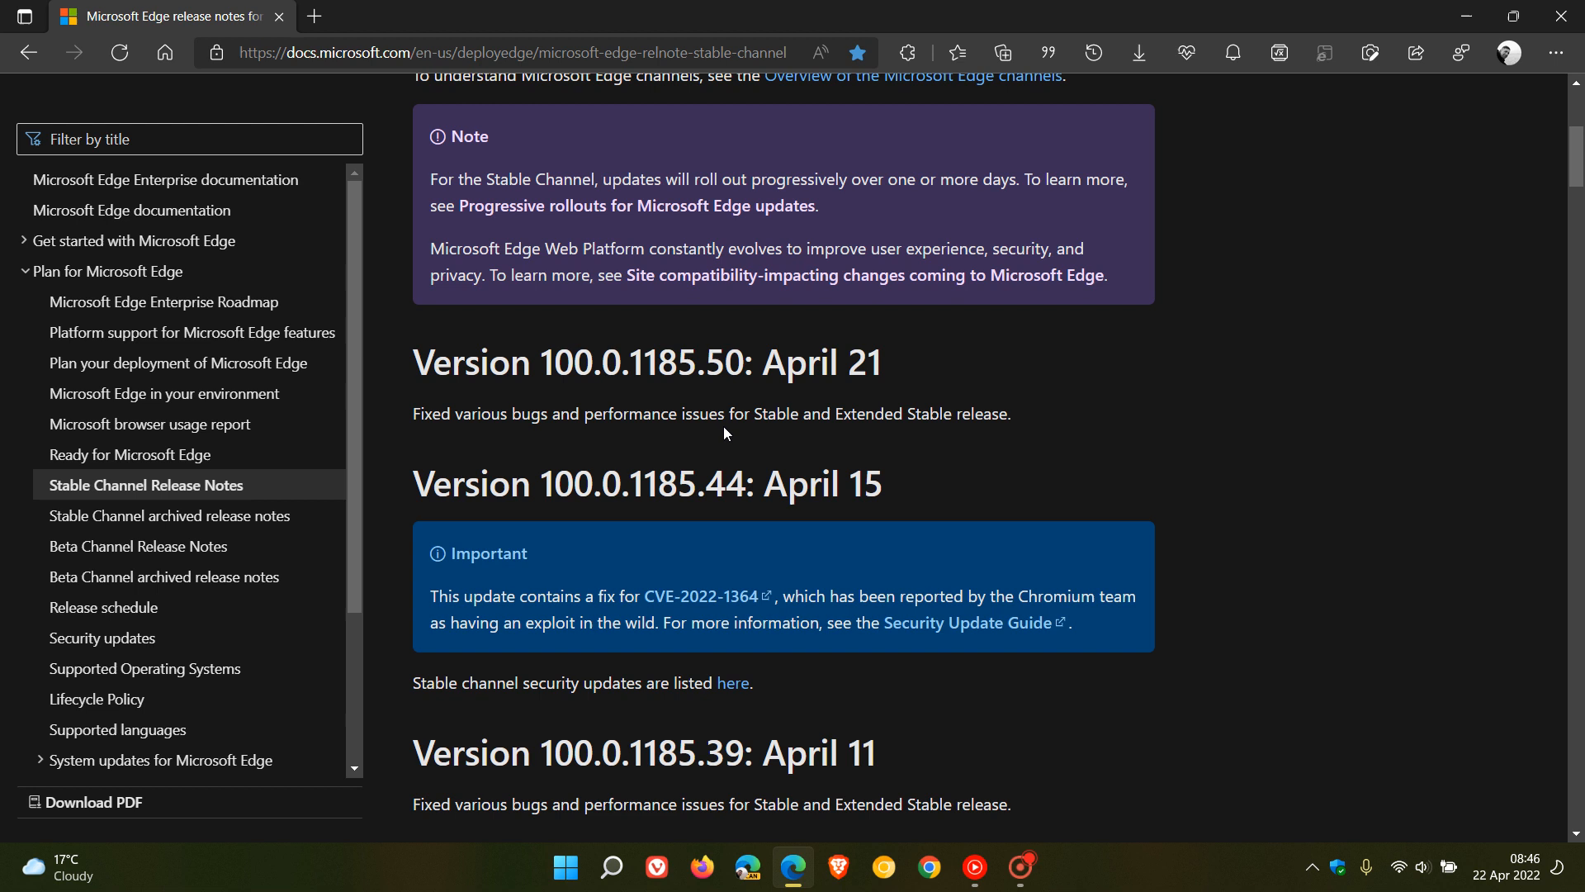
mouse_move(717, 434)
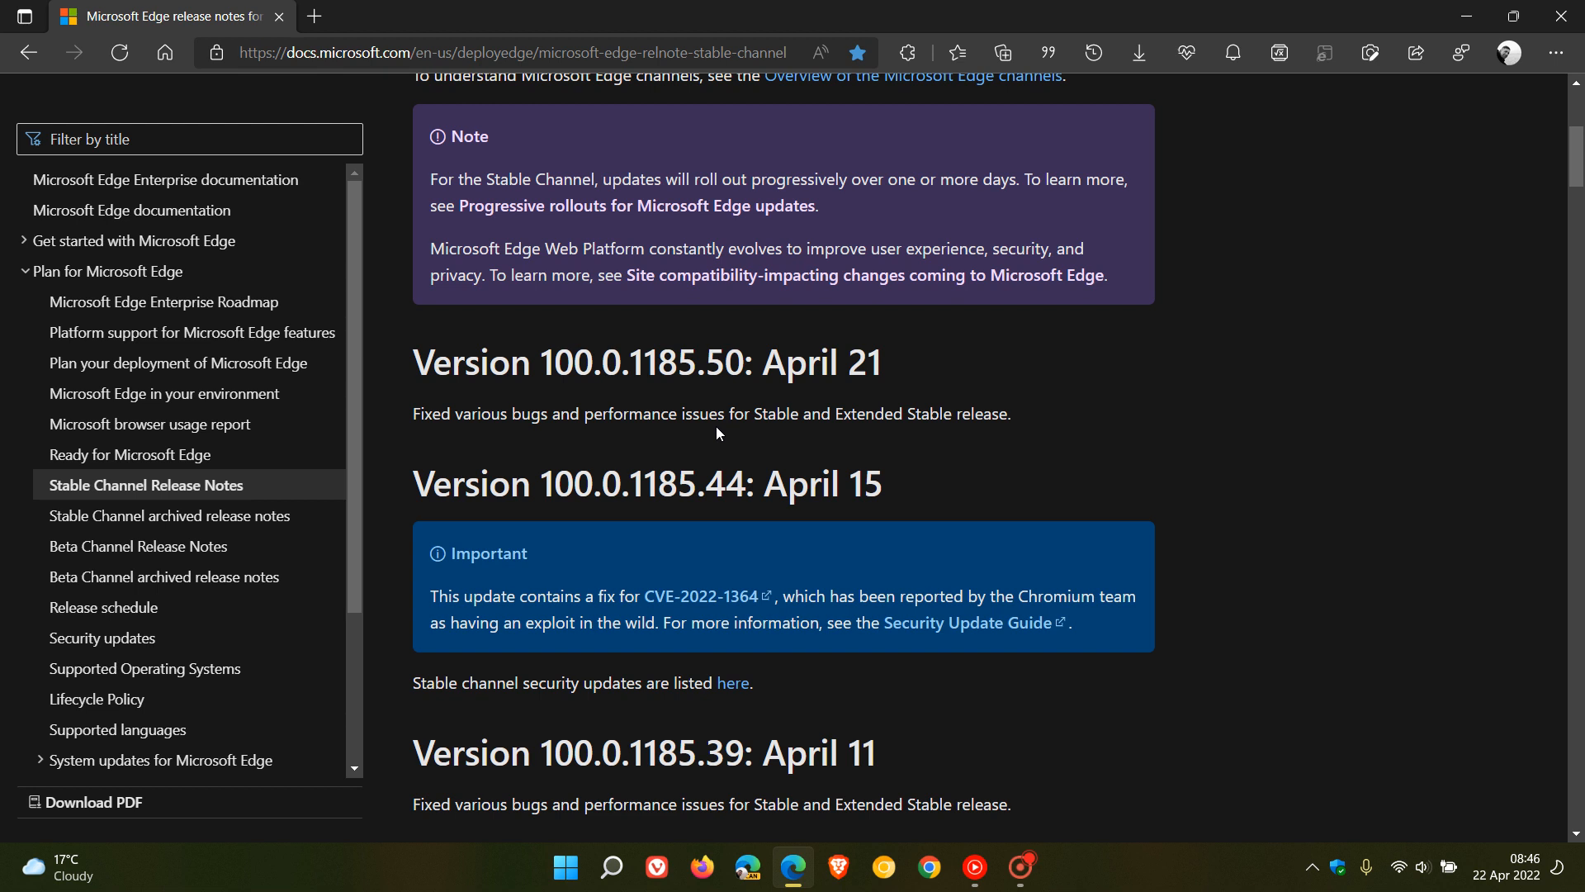
mouse_move(634, 374)
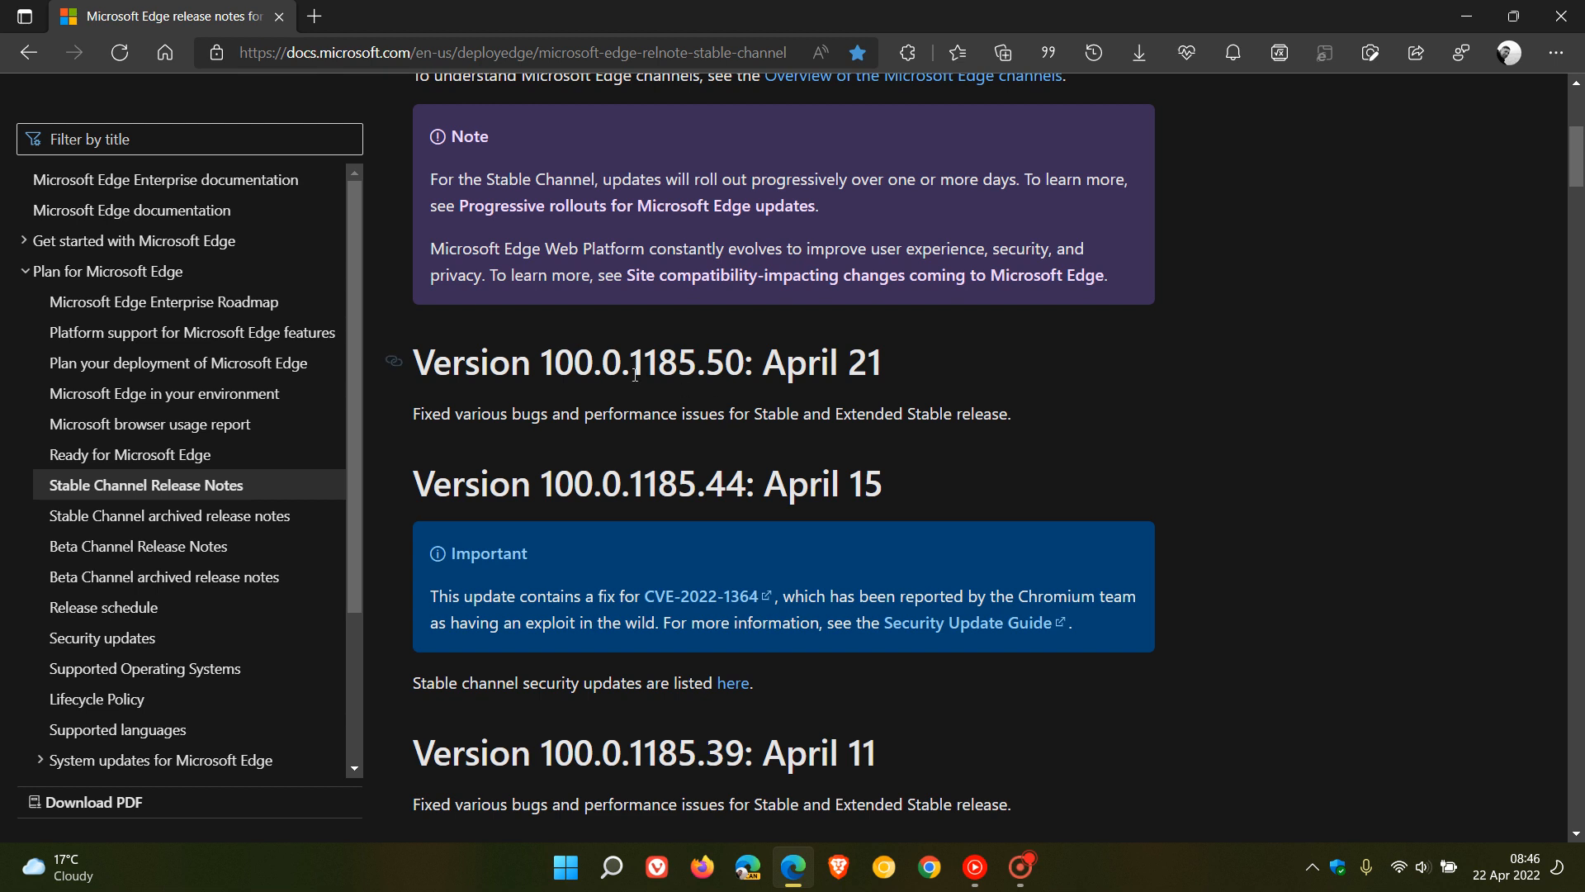
mouse_move(654, 418)
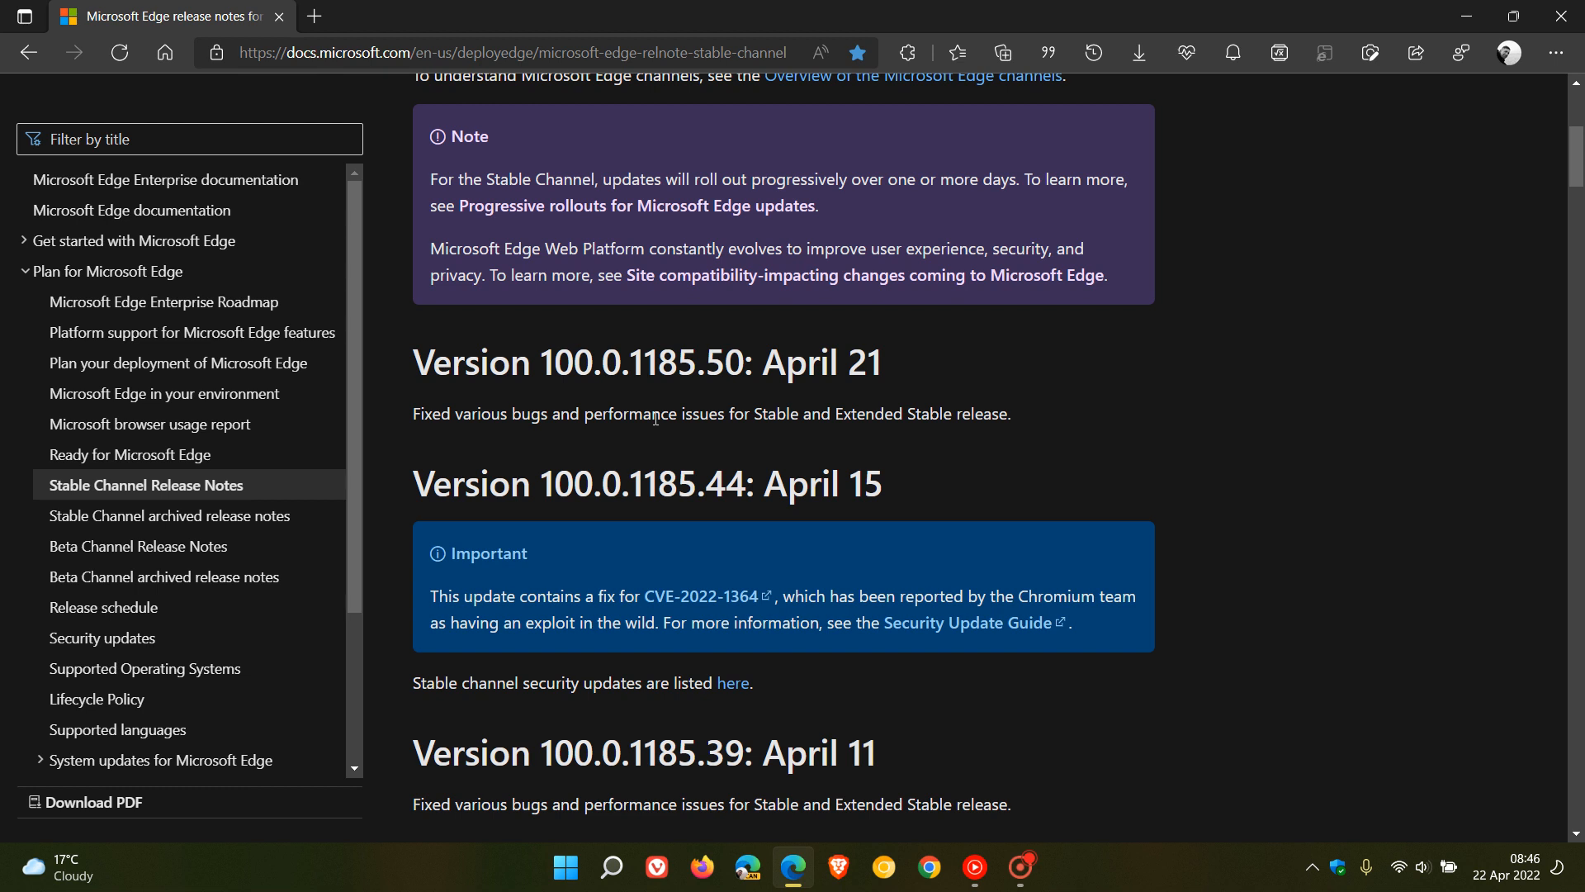
mouse_move(703, 436)
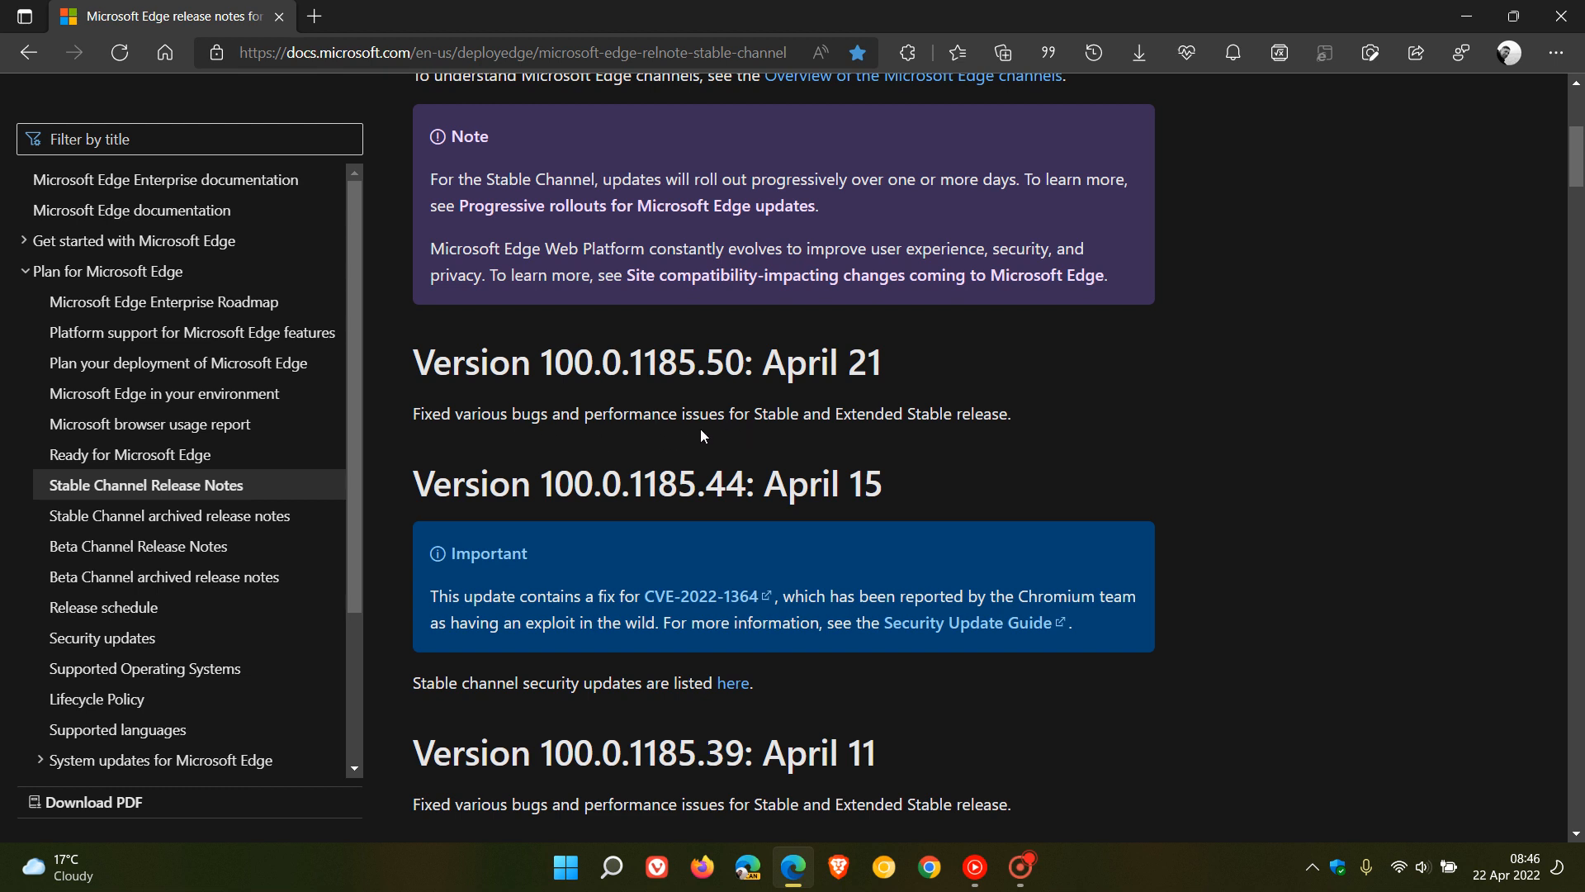
mouse_move(692, 444)
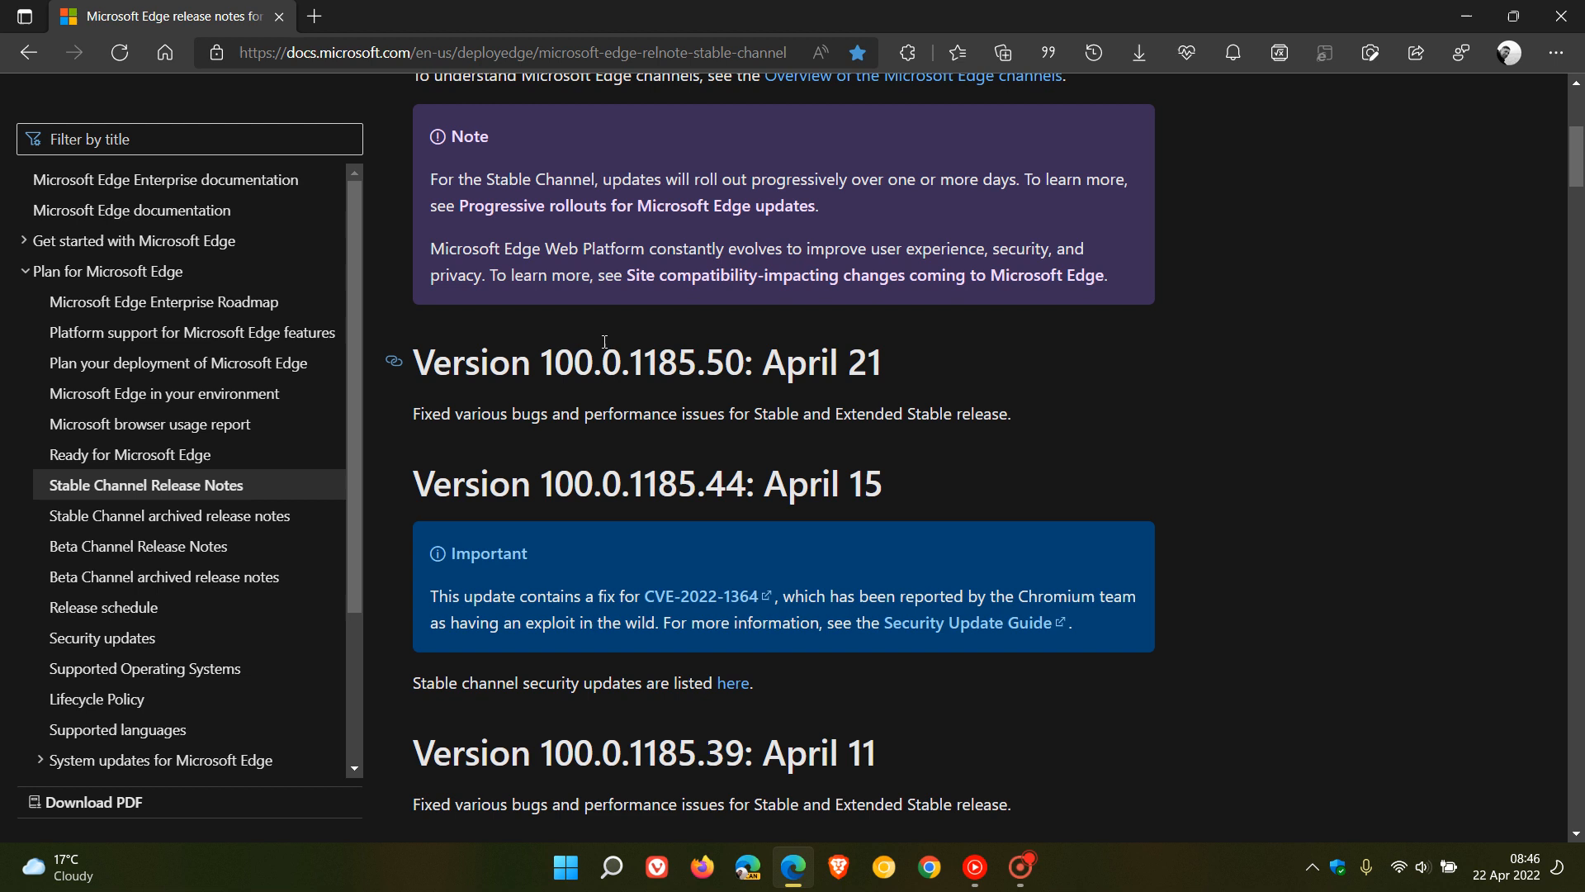
mouse_move(562, 340)
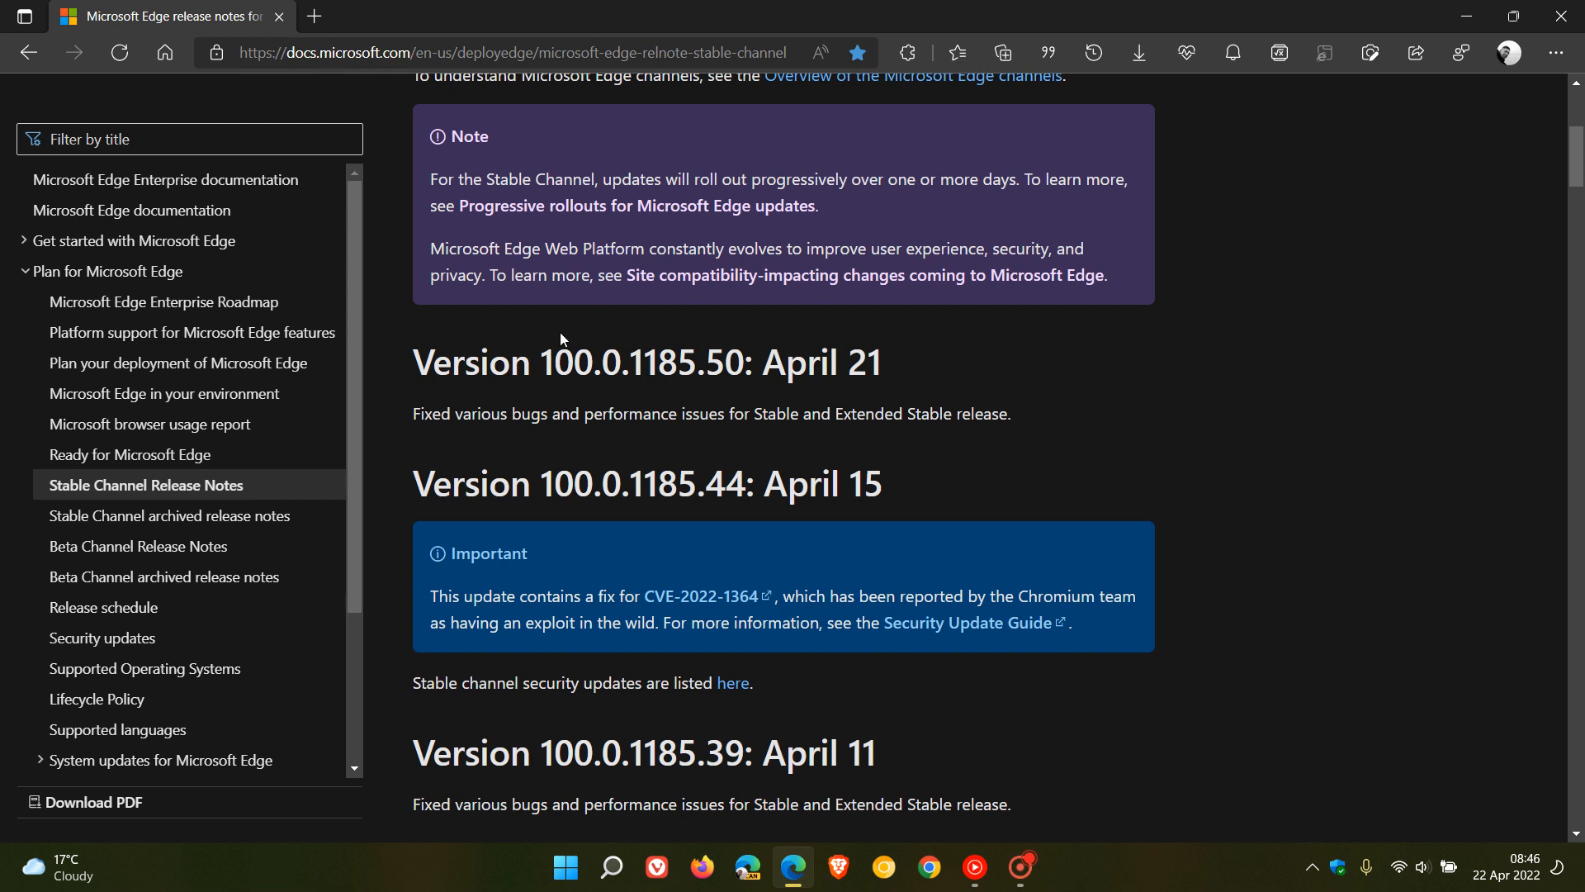
mouse_move(1435, 594)
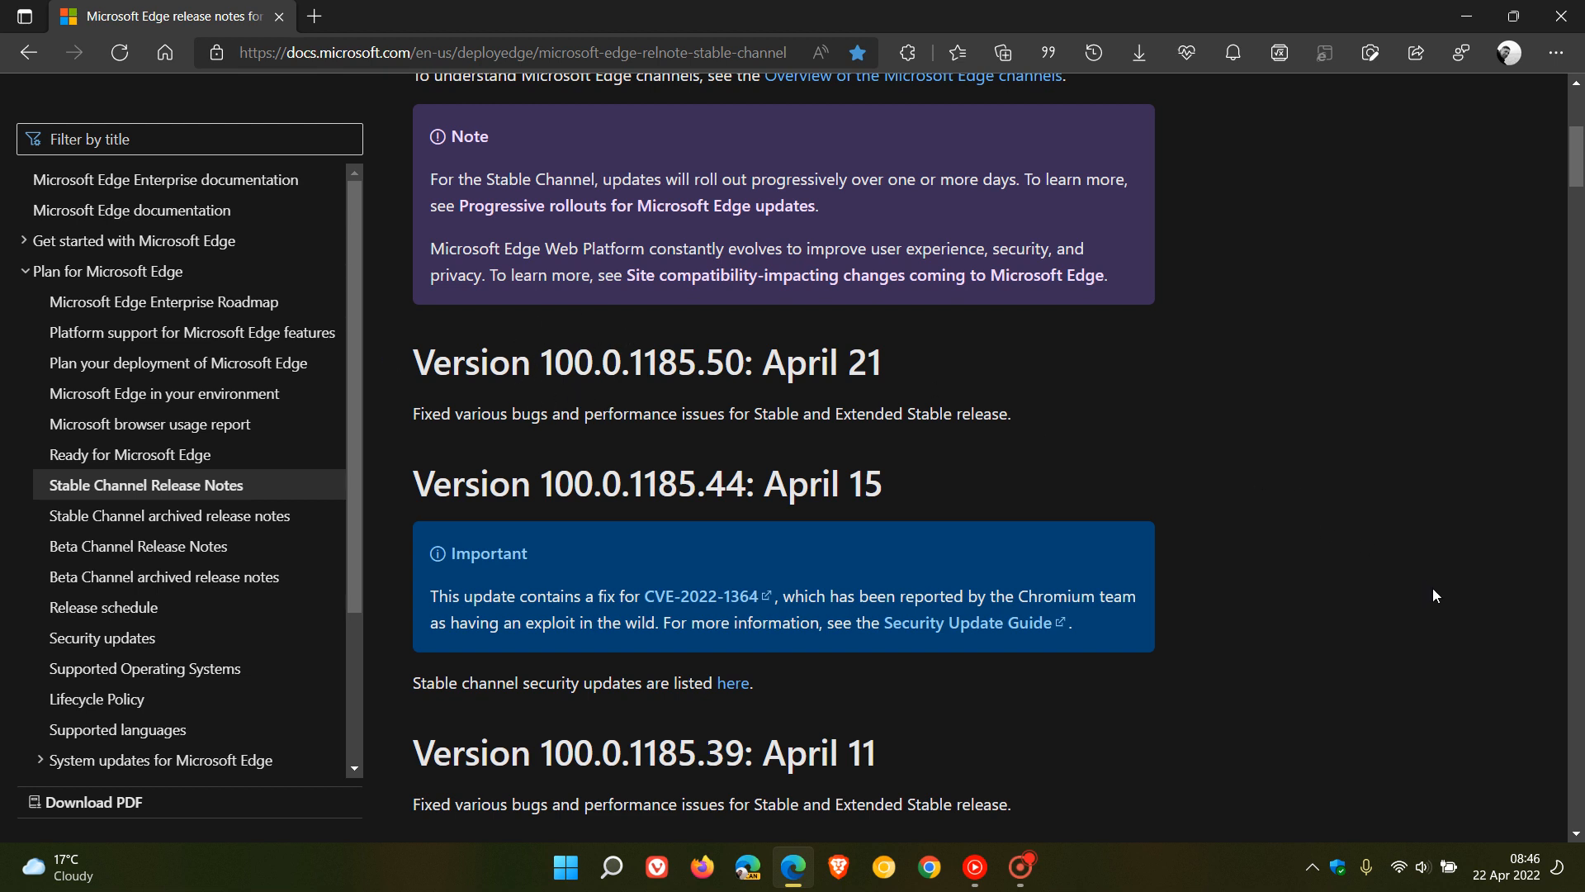
Step: Show the April 2022 taskbar calendar, then return Edge to its new tab start page
click(1507, 873)
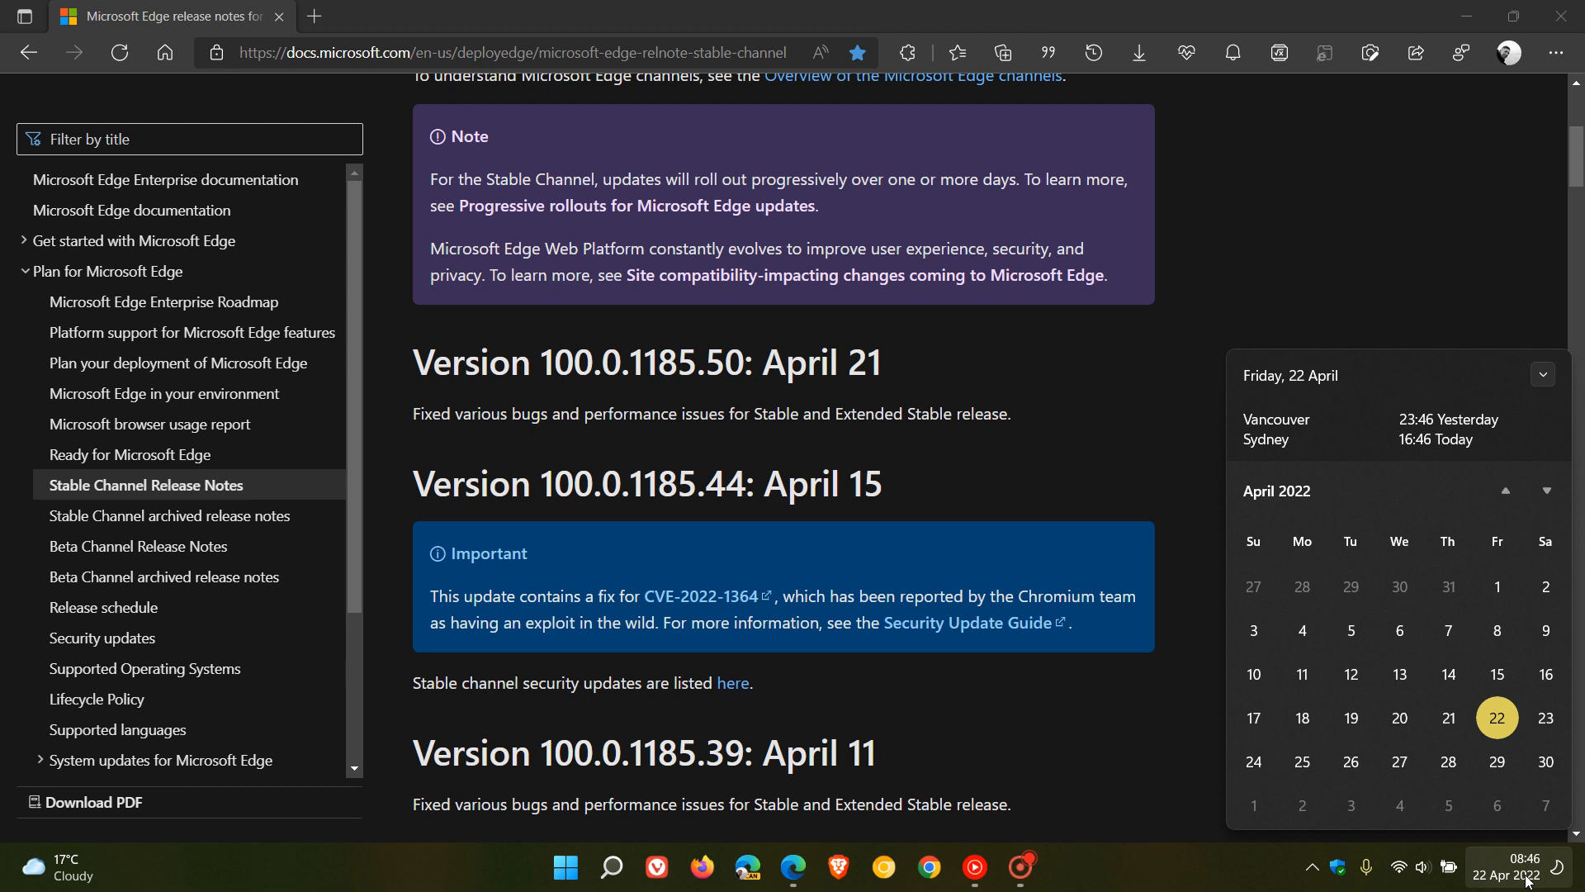
mouse_move(1448, 762)
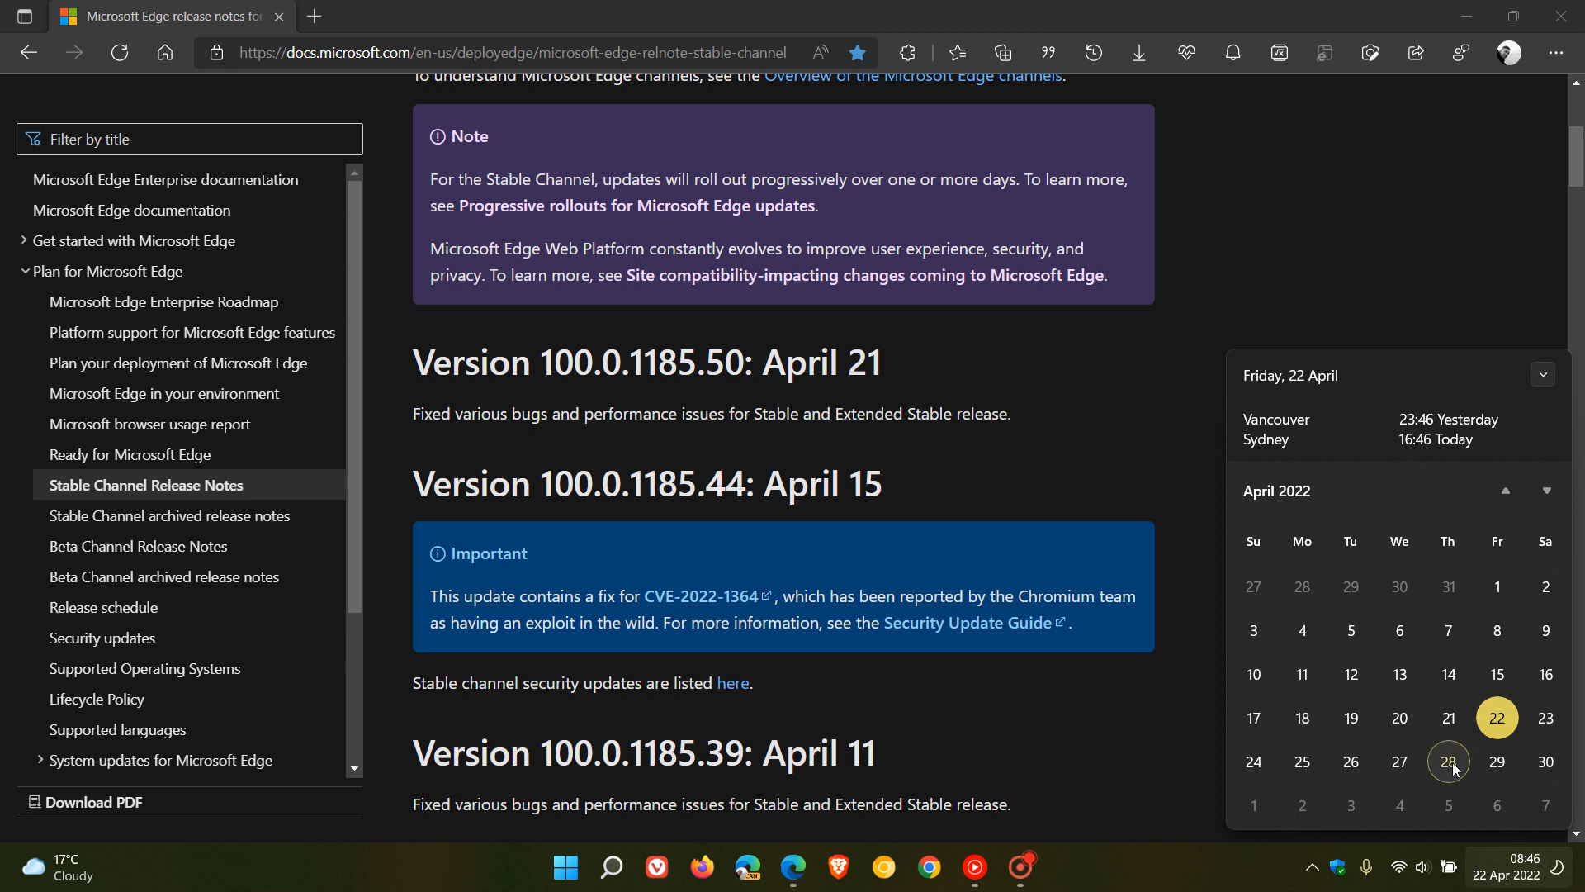
mouse_move(1497, 764)
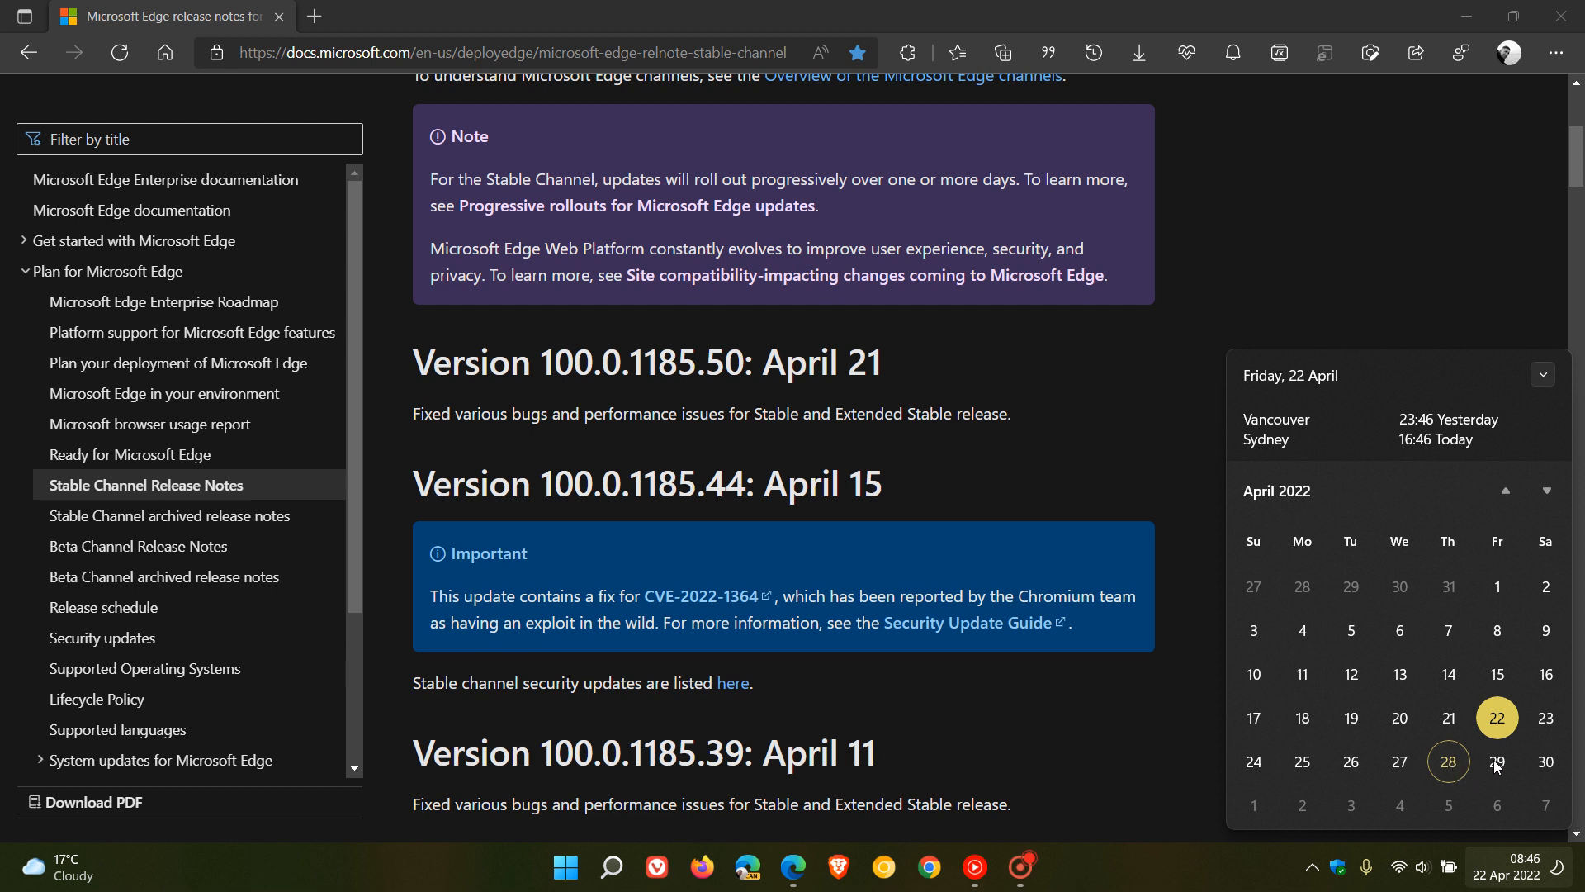
mouse_move(1476, 772)
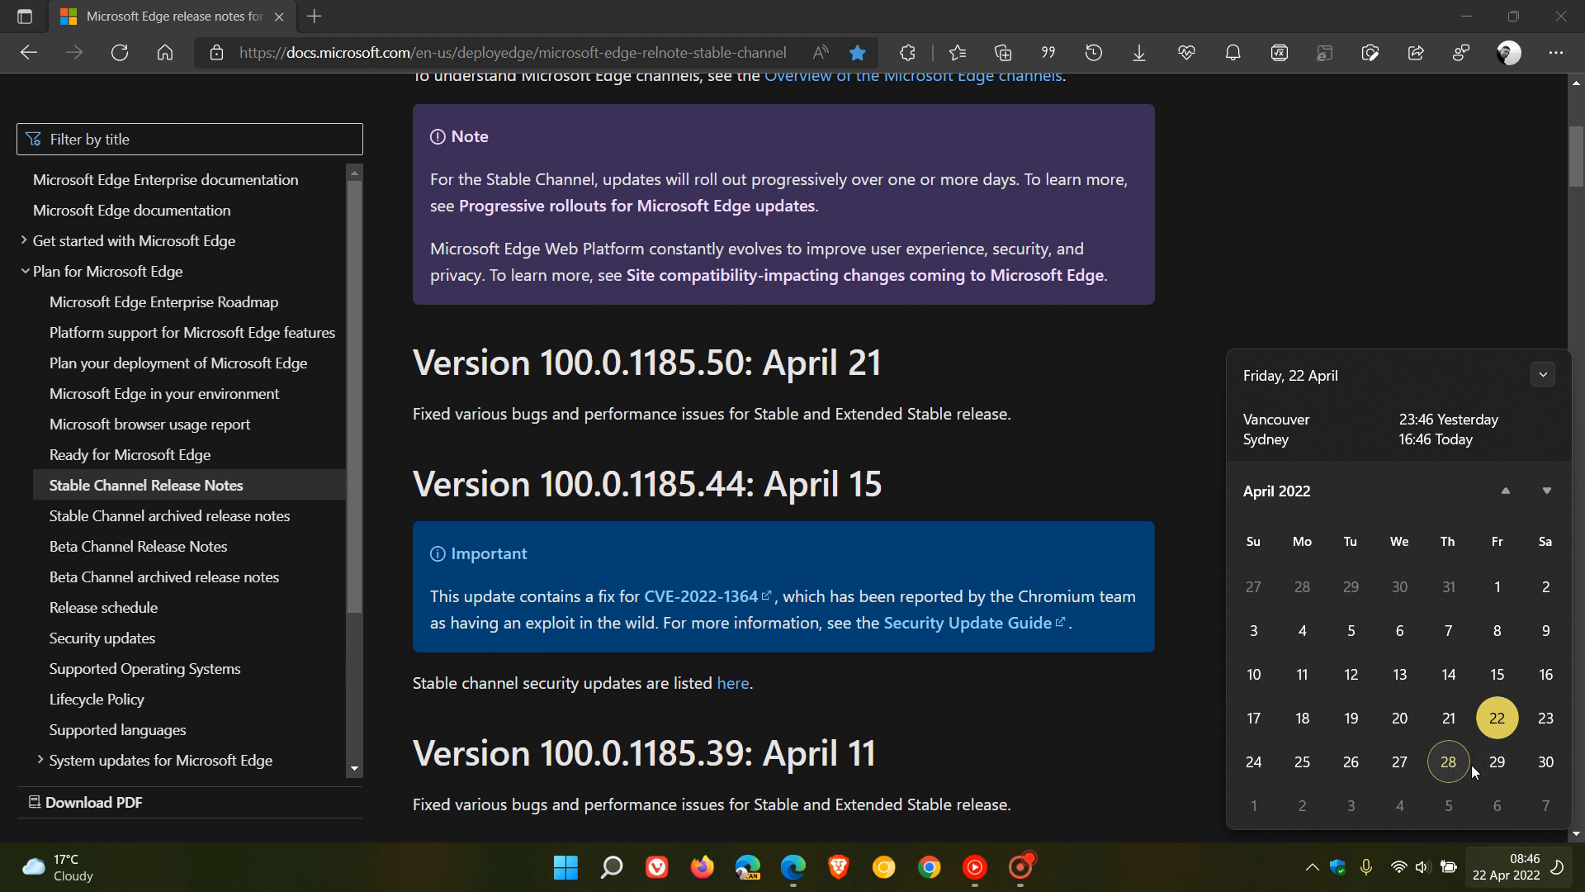
mouse_move(1200, 555)
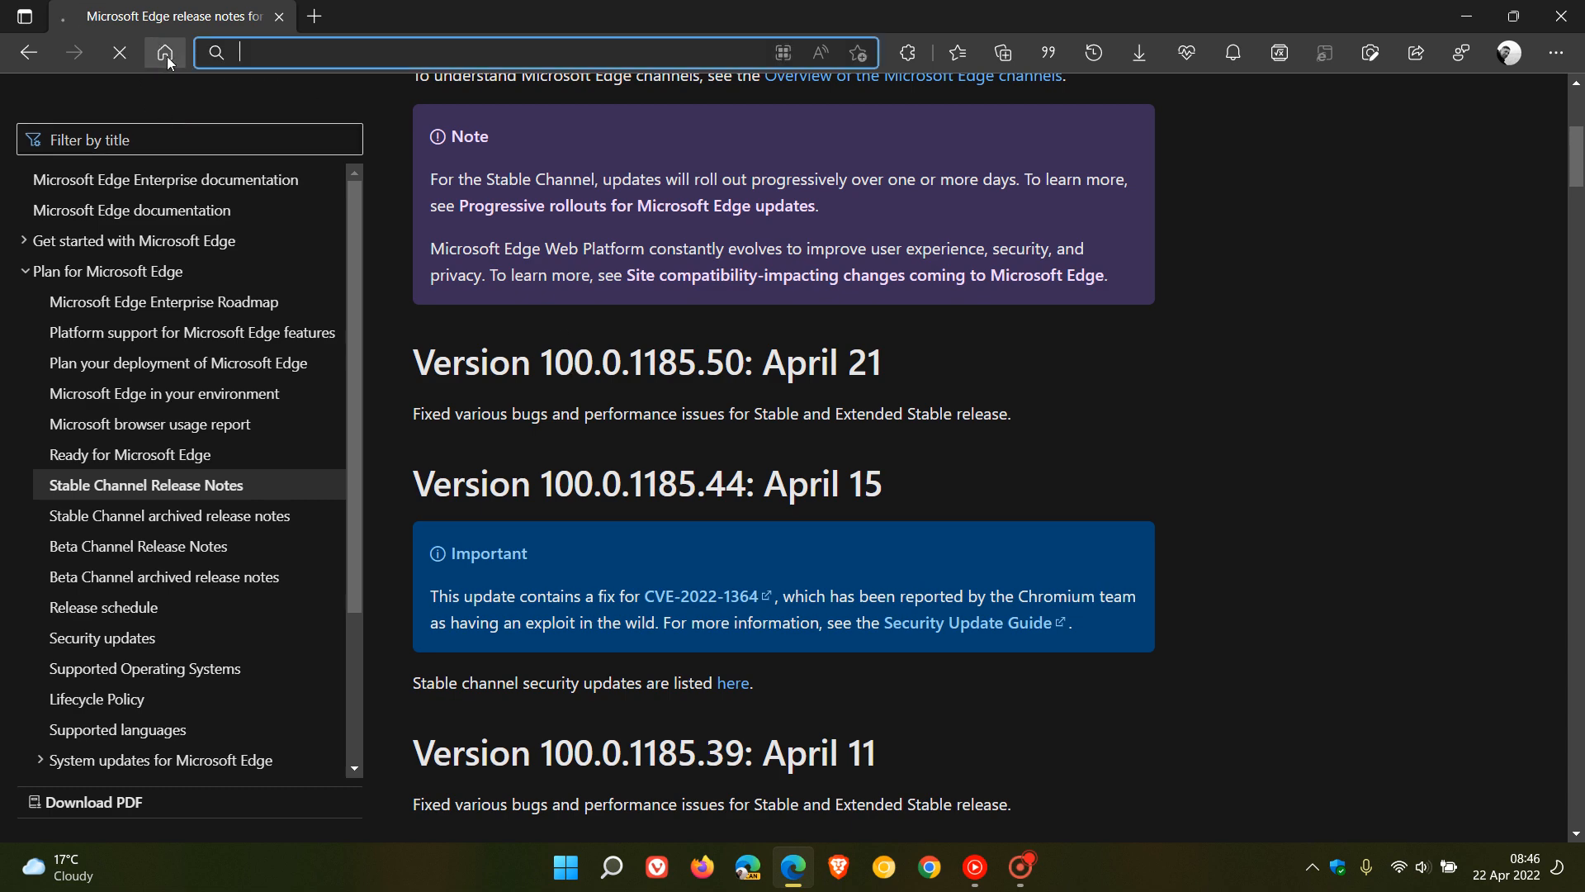
click(163, 53)
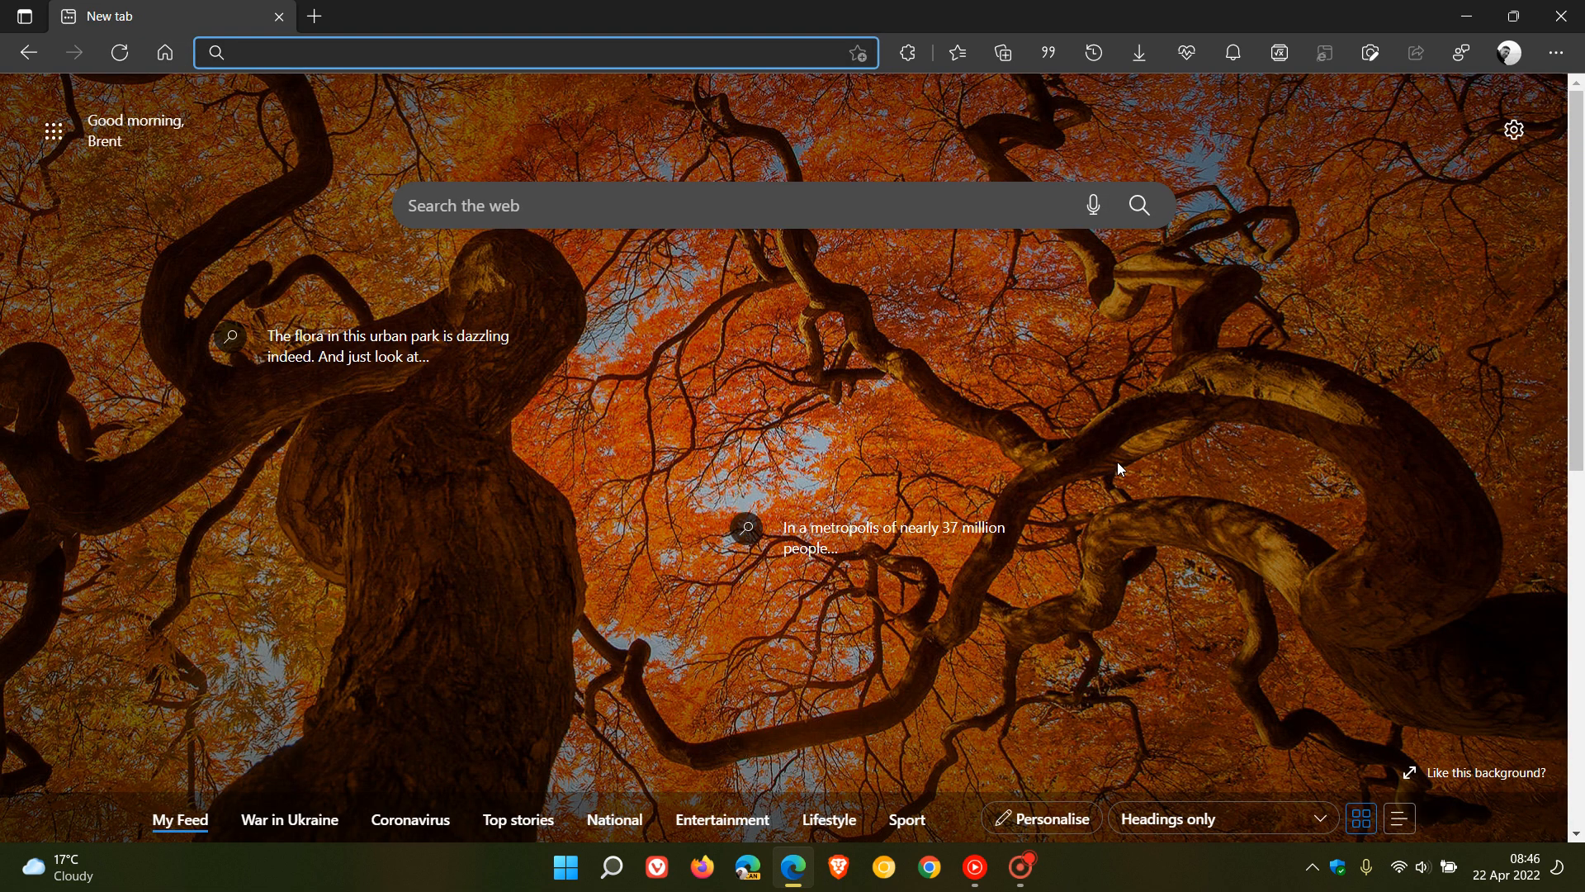